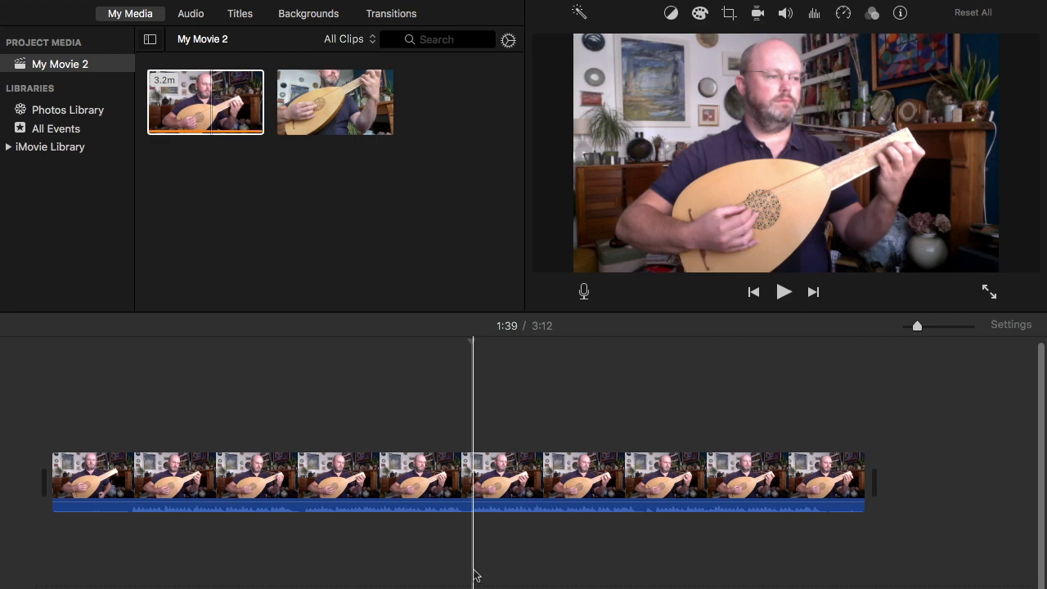
Play the performance around 1:39-1:51 to locate the flawed phrase in the lute clip
left_click(782, 291)
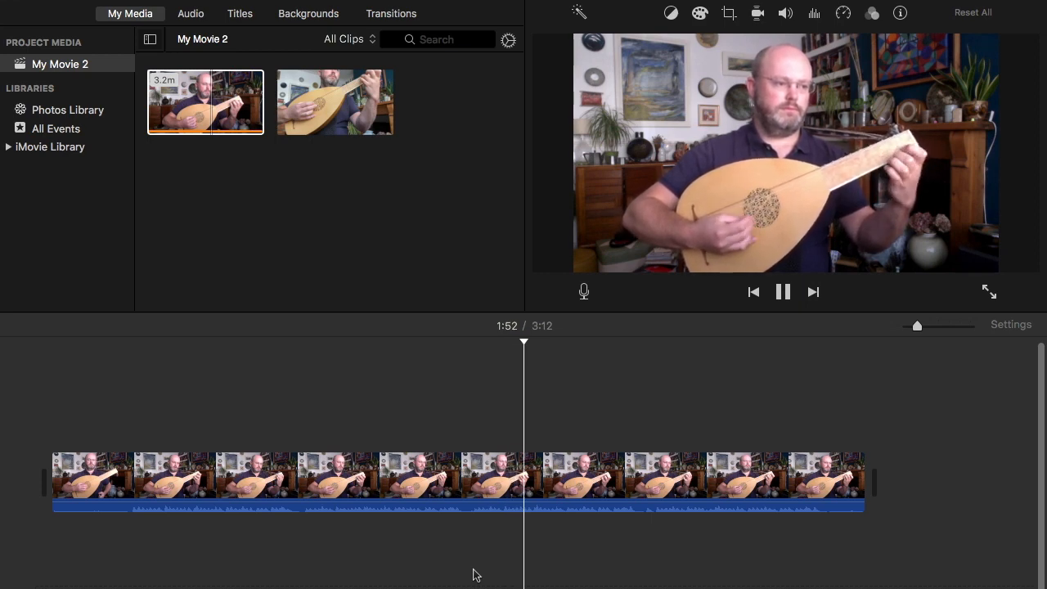
left_click(782, 291)
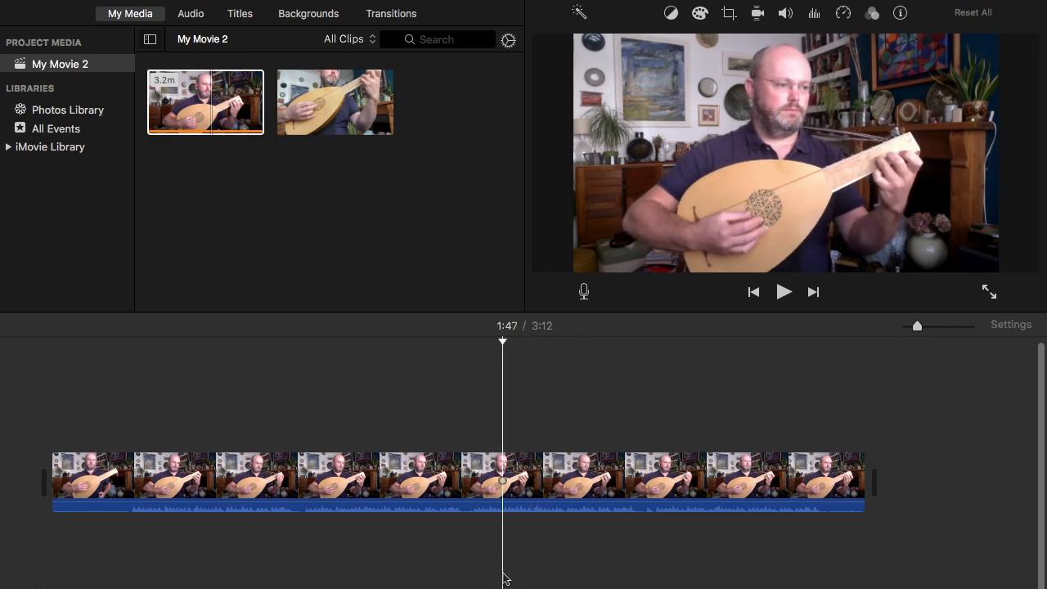
left_click(782, 291)
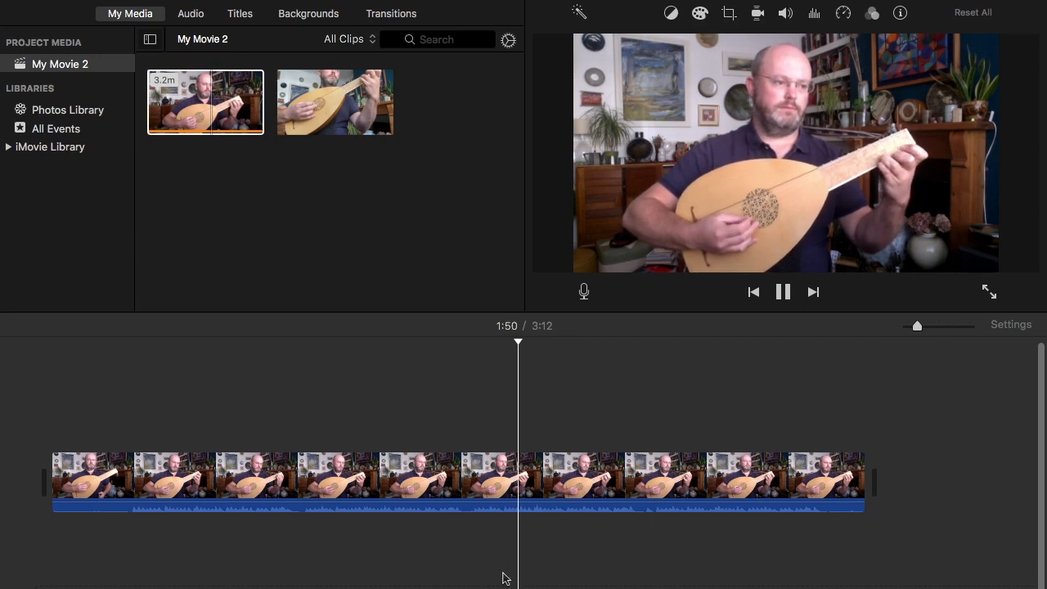
left_click(782, 291)
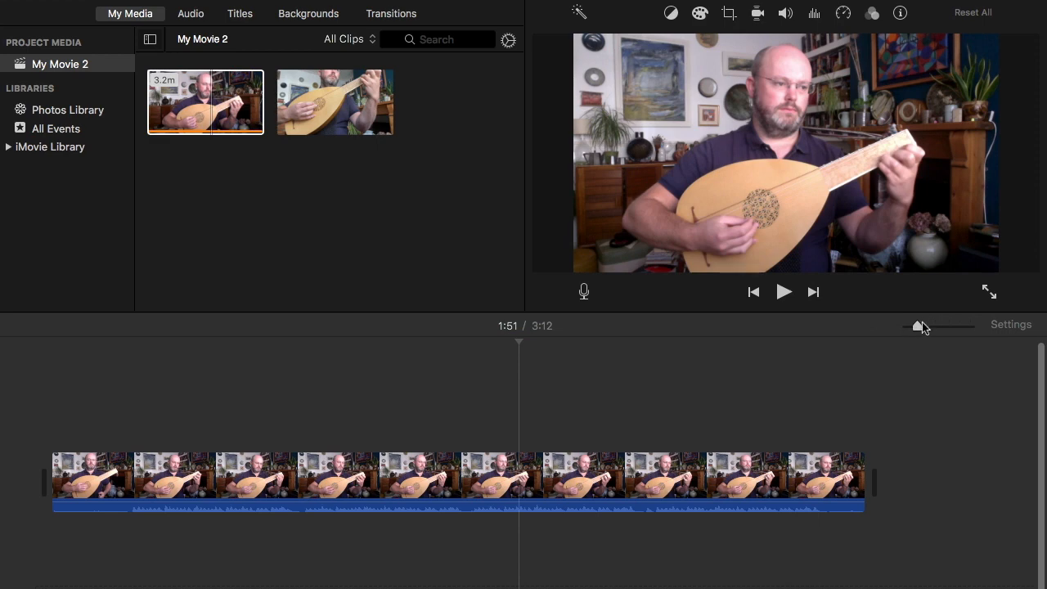
Zoom the timeline in on the flawed phrase and park the playhead at 1:50
left_click_drag(918, 328, 949, 327)
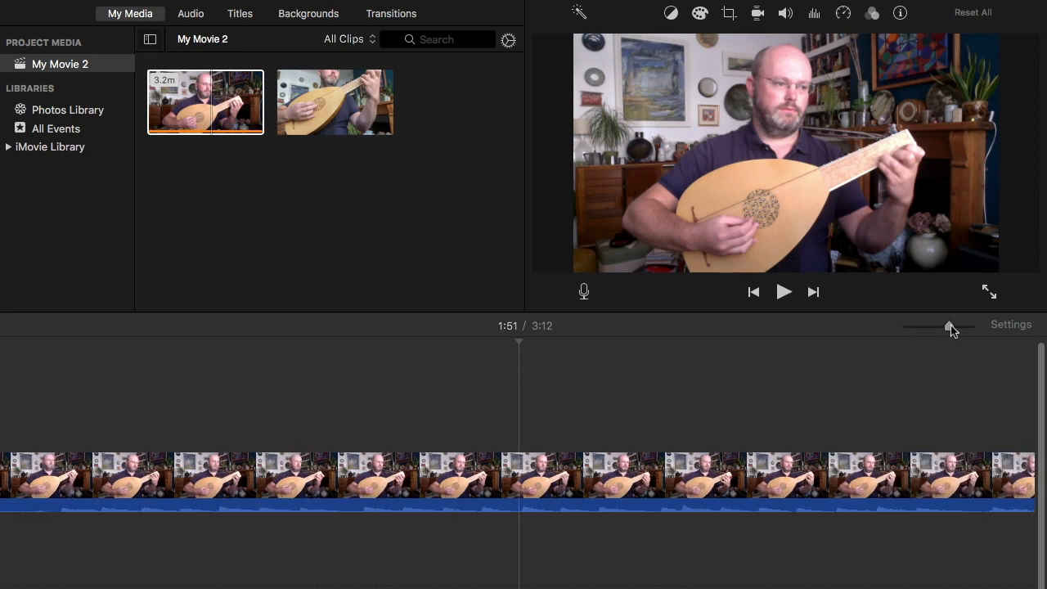
left_click_drag(948, 326, 962, 325)
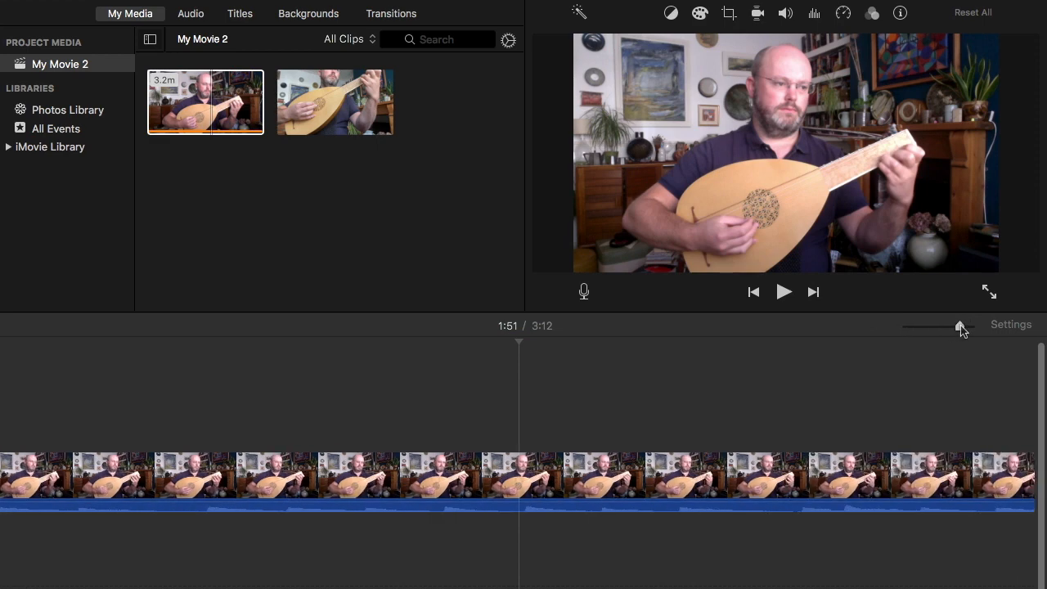
left_click(275, 477)
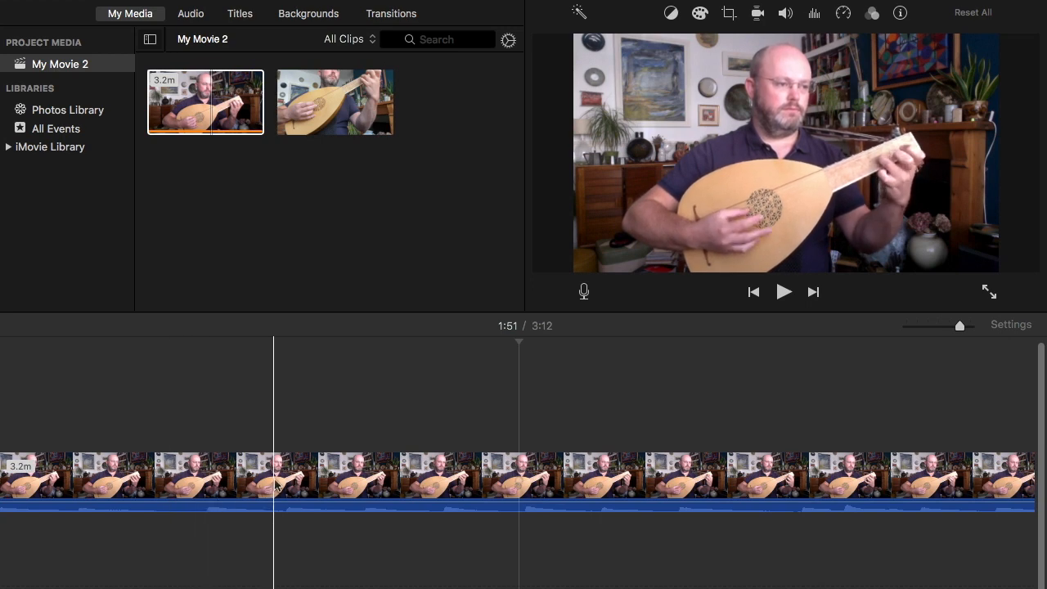
left_click(782, 291)
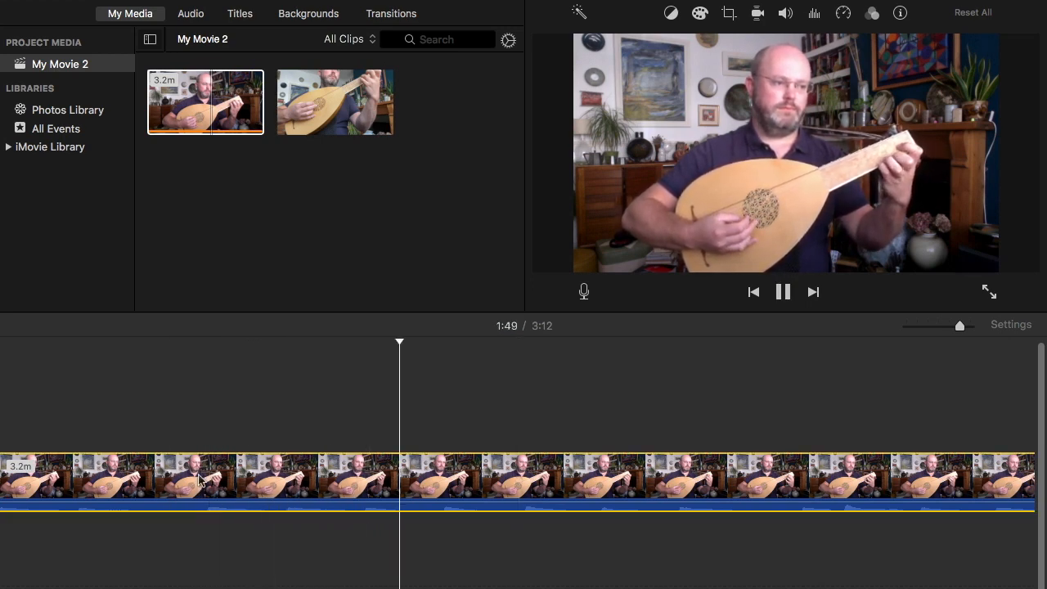
left_click(782, 292)
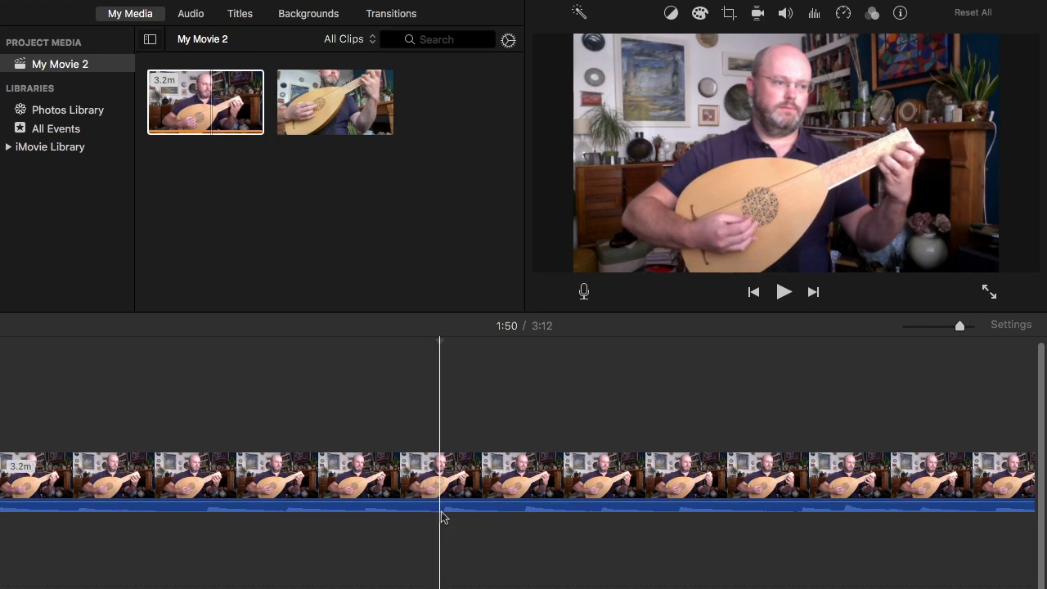
mouse_move(442, 517)
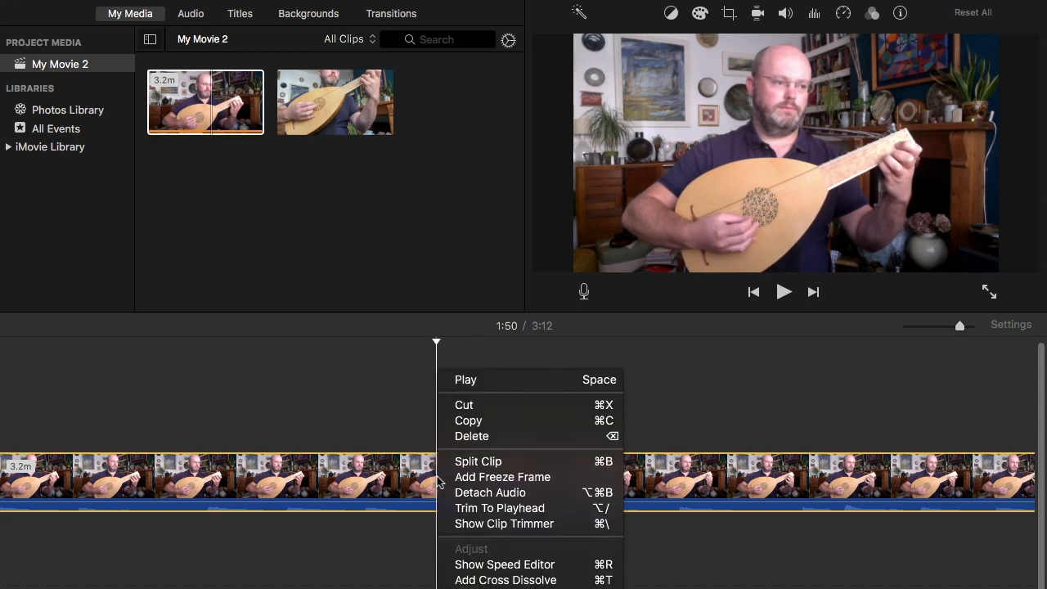
mouse_move(490, 491)
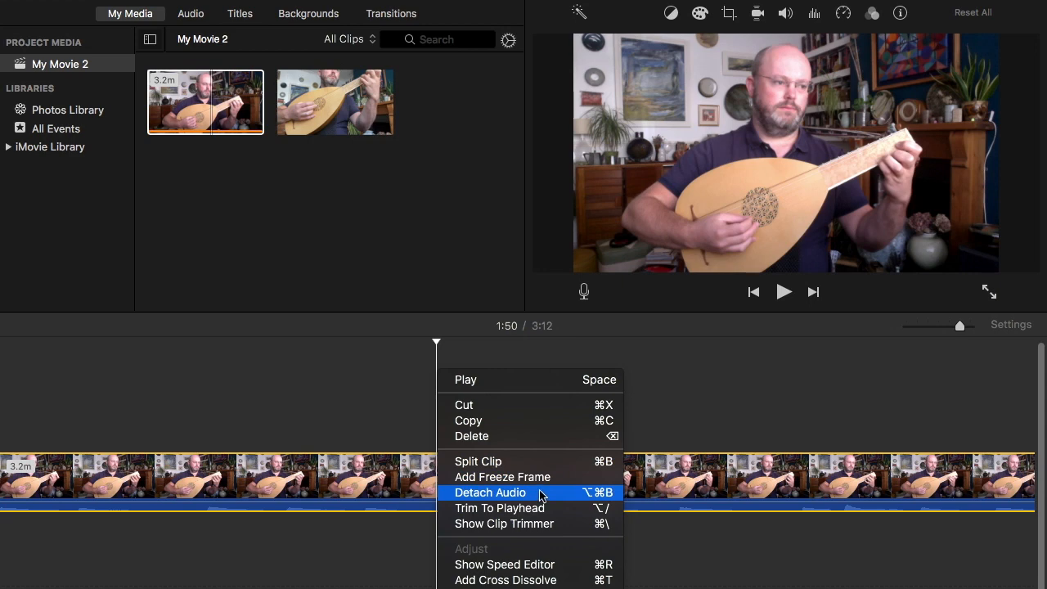
Detach the performance clip's audio onto its own track
left_click(491, 491)
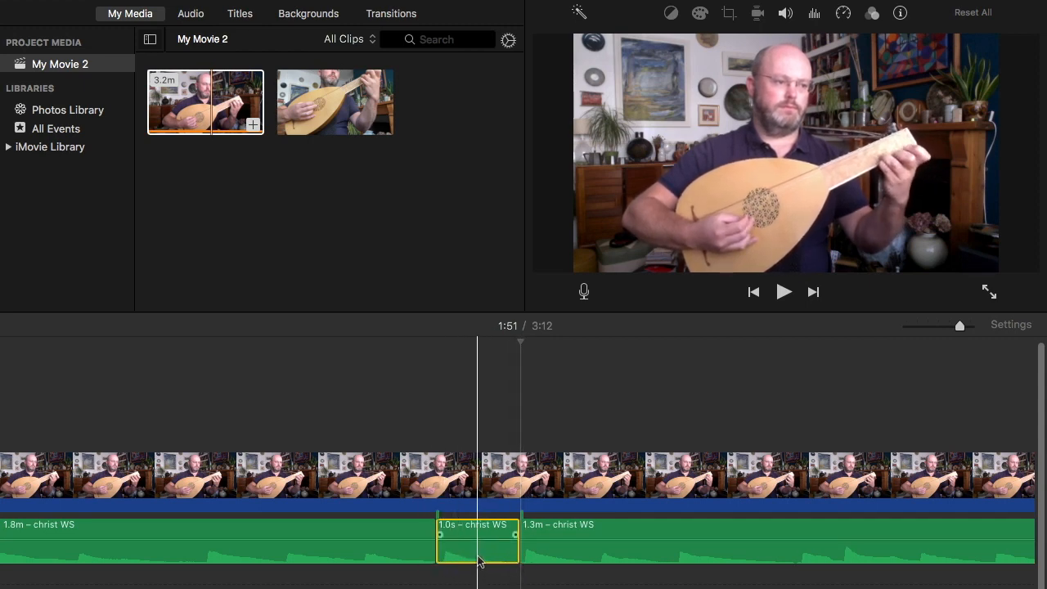
mouse_move(479, 563)
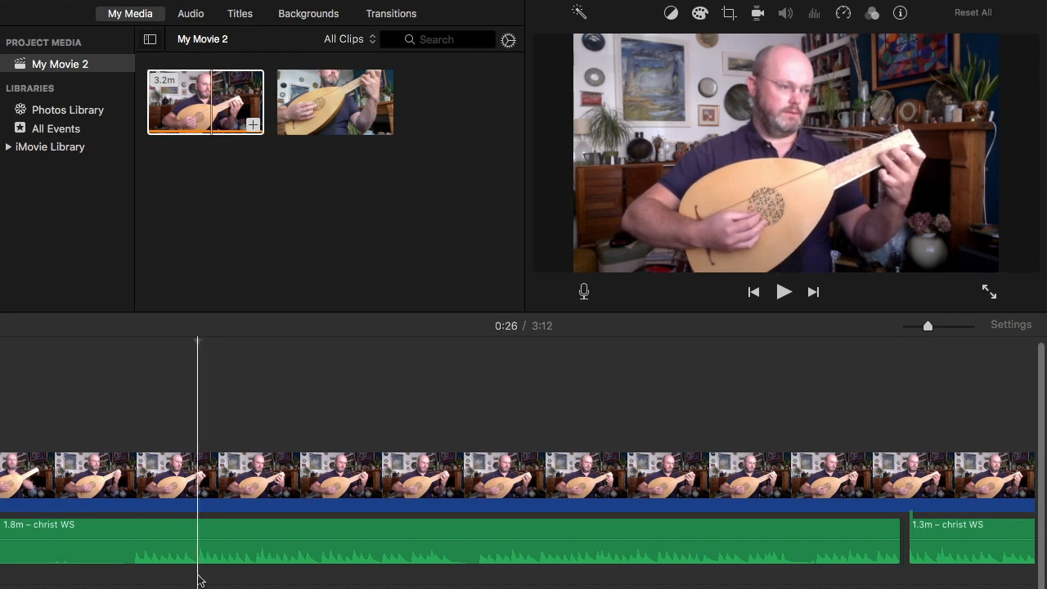
left_click(782, 292)
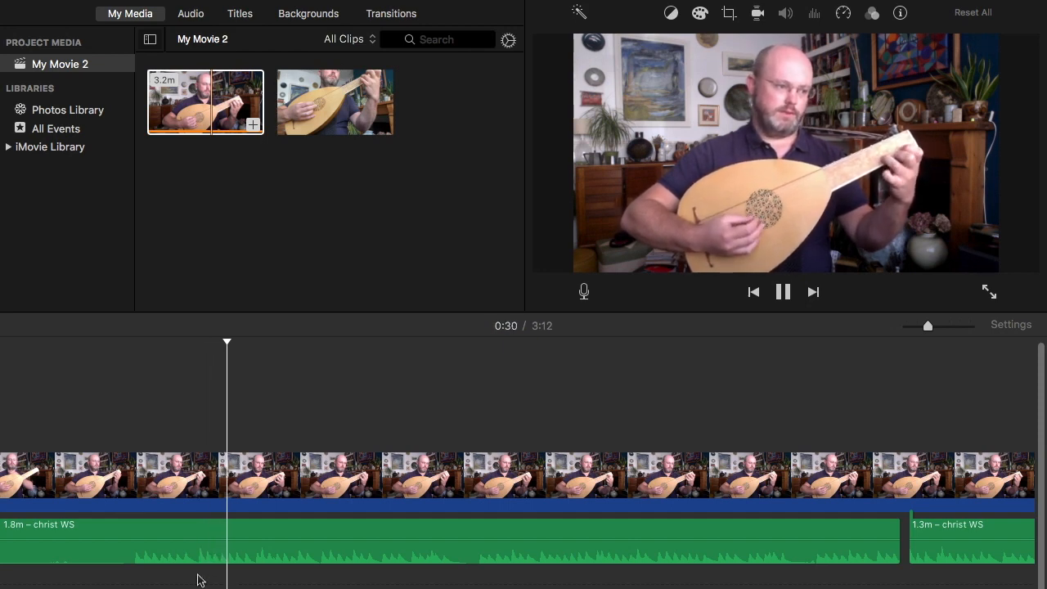
left_click(782, 292)
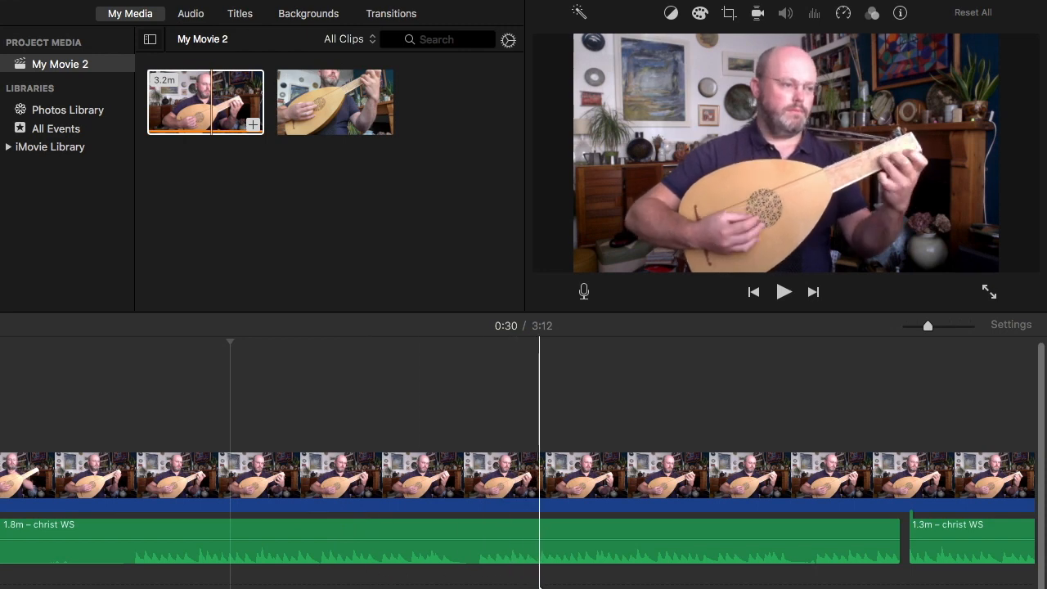
left_click(782, 291)
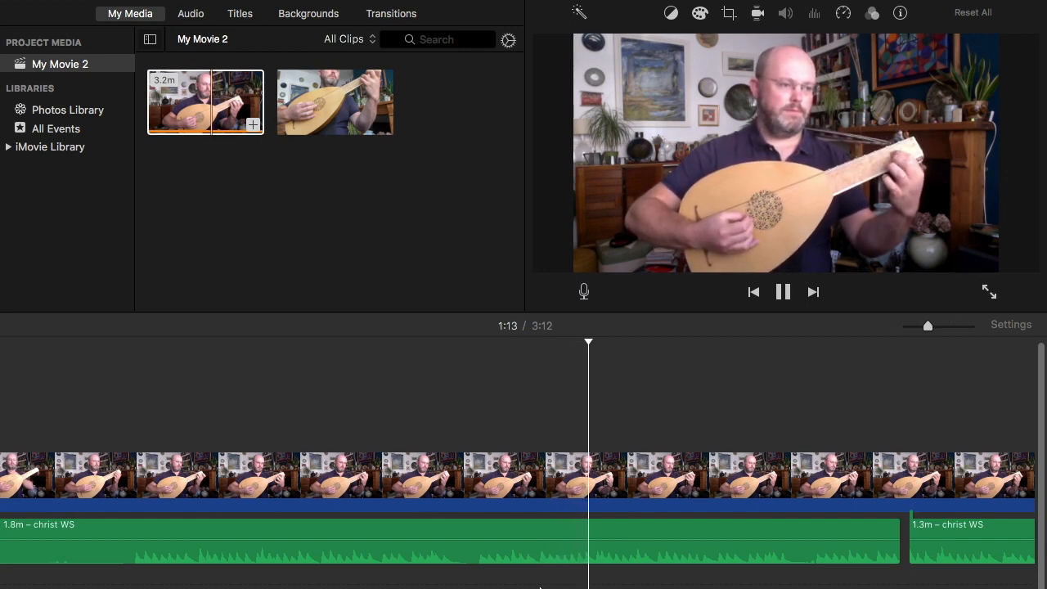
left_click(782, 291)
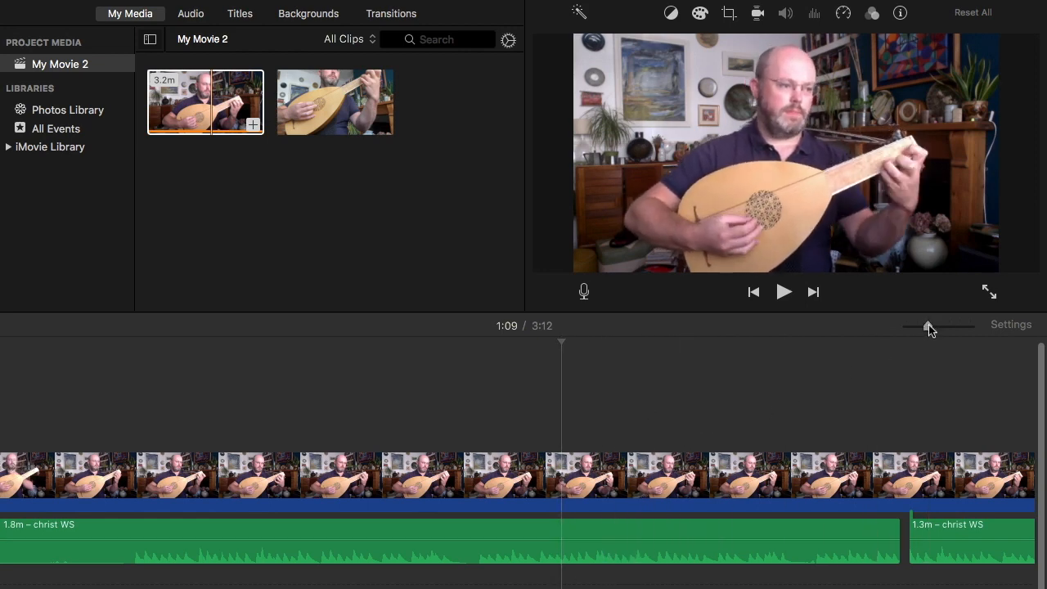
left_click_drag(930, 327, 962, 327)
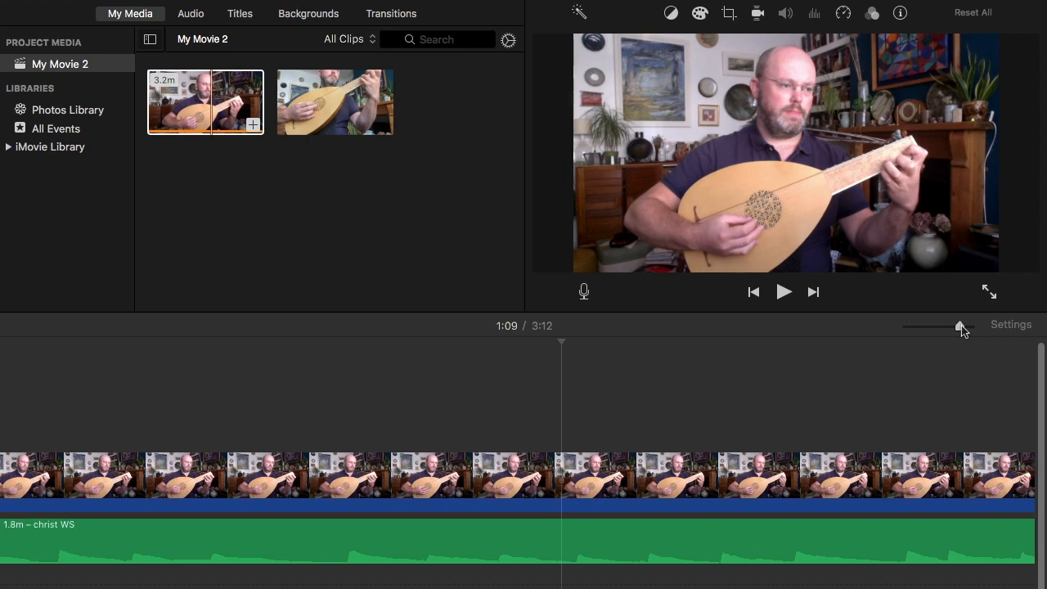
left_click(781, 291)
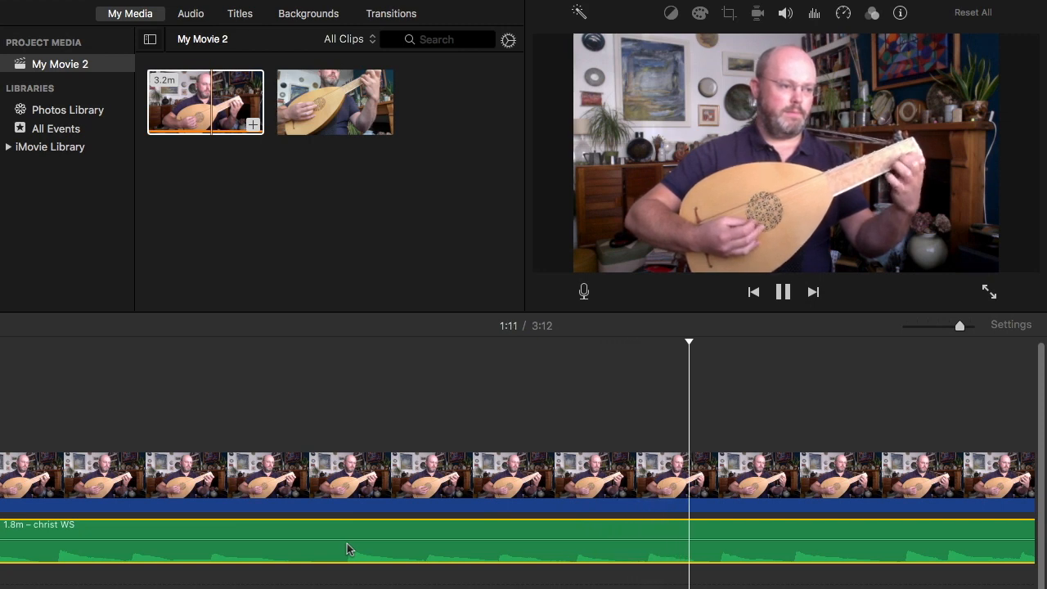
left_click(782, 291)
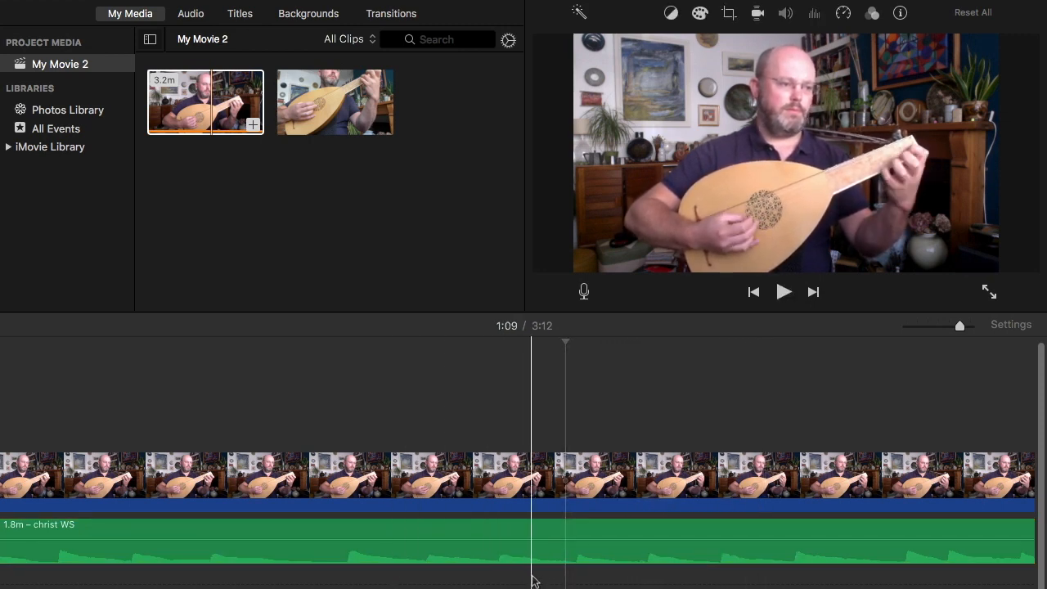
Mark the good take at 1:11, then zoom to the inserted phrase near 1:46 and park the playhead before it
left_click(782, 291)
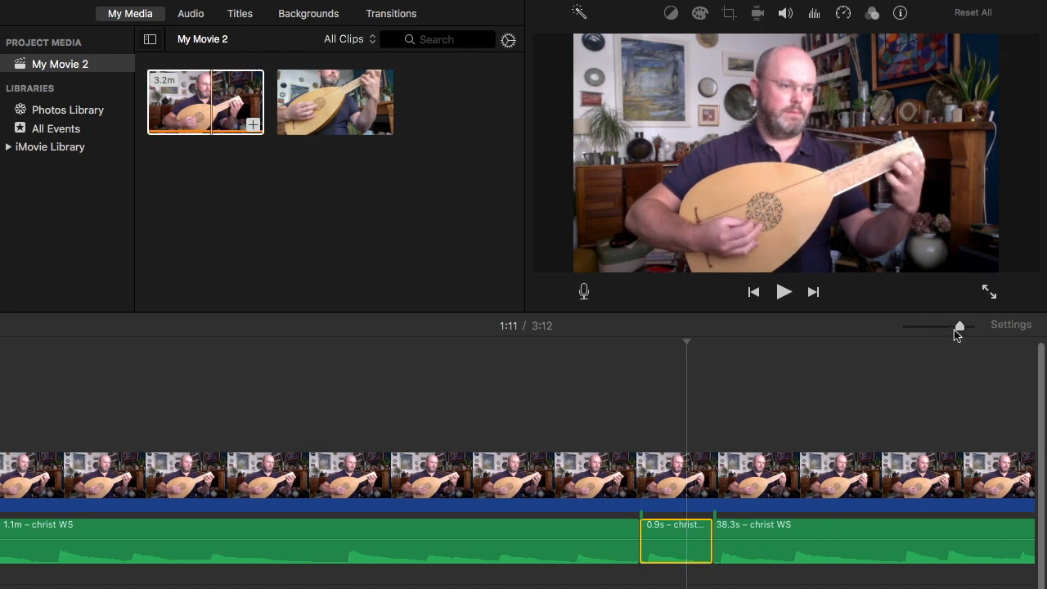
left_click_drag(959, 327, 929, 327)
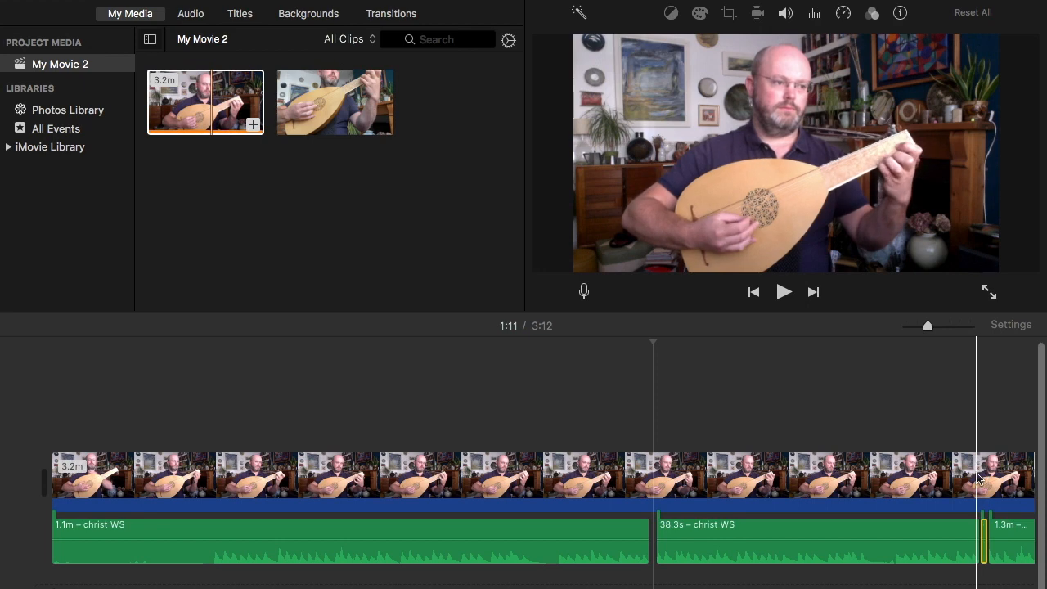
left_click_drag(929, 326, 939, 326)
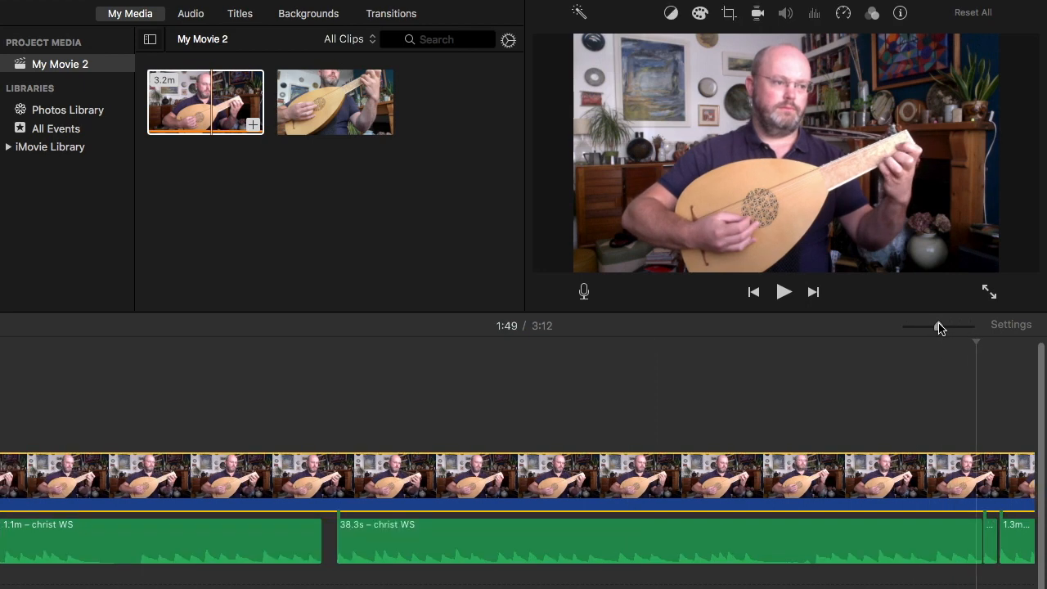
left_click_drag(939, 328, 950, 327)
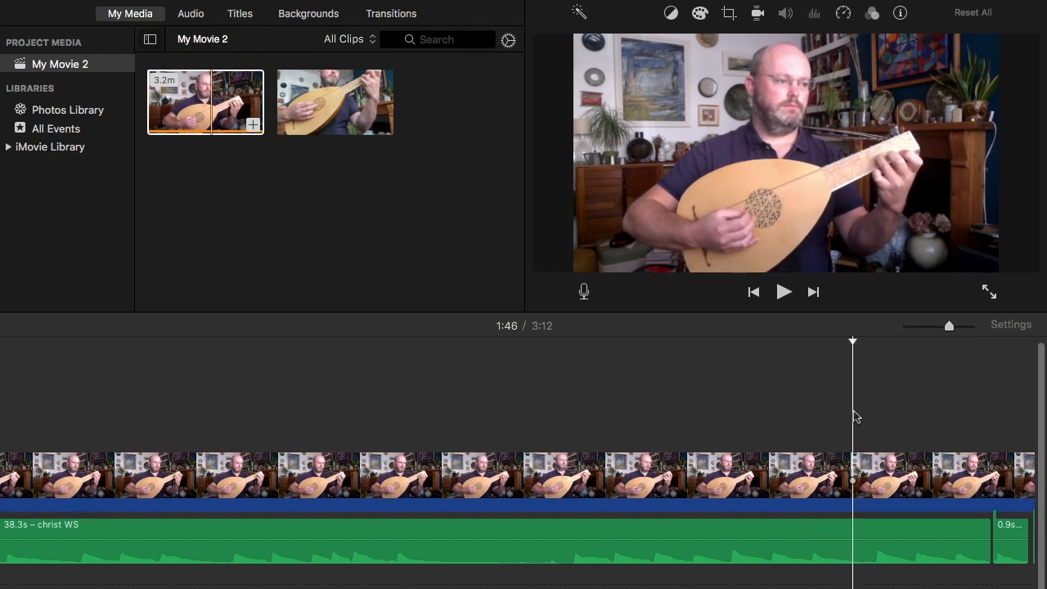
left_click(782, 291)
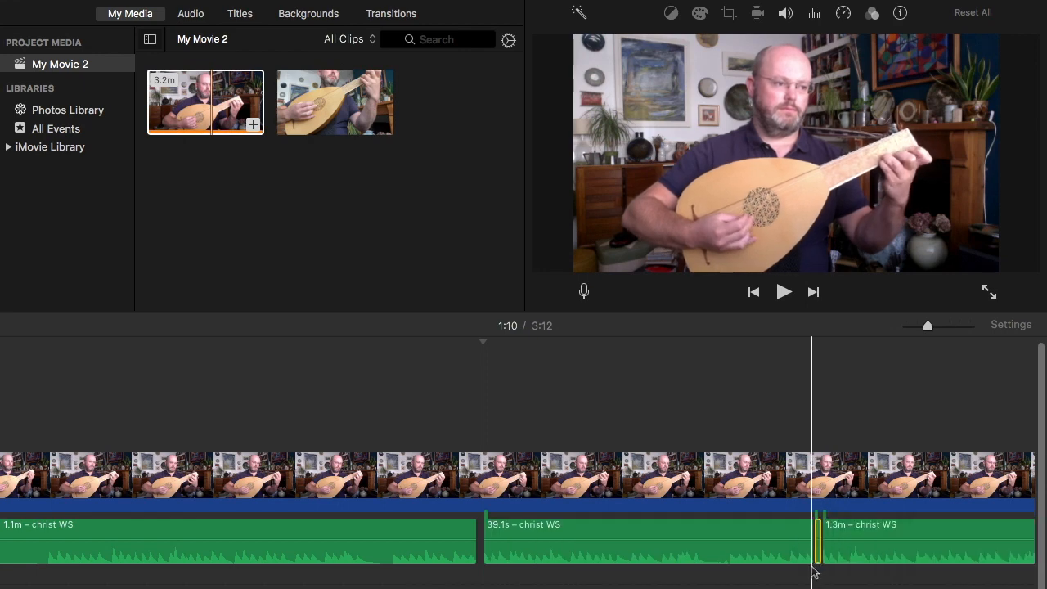
Select the 38.3s audio piece before the insert and check it meets the 0.8s phrase at 1:49
left_click(646, 540)
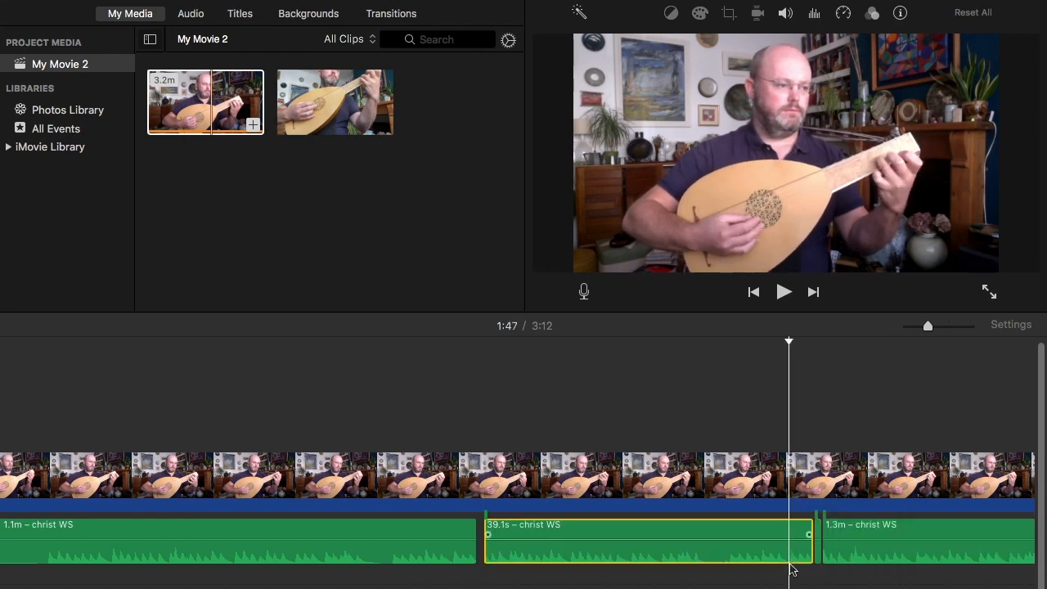
left_click(782, 291)
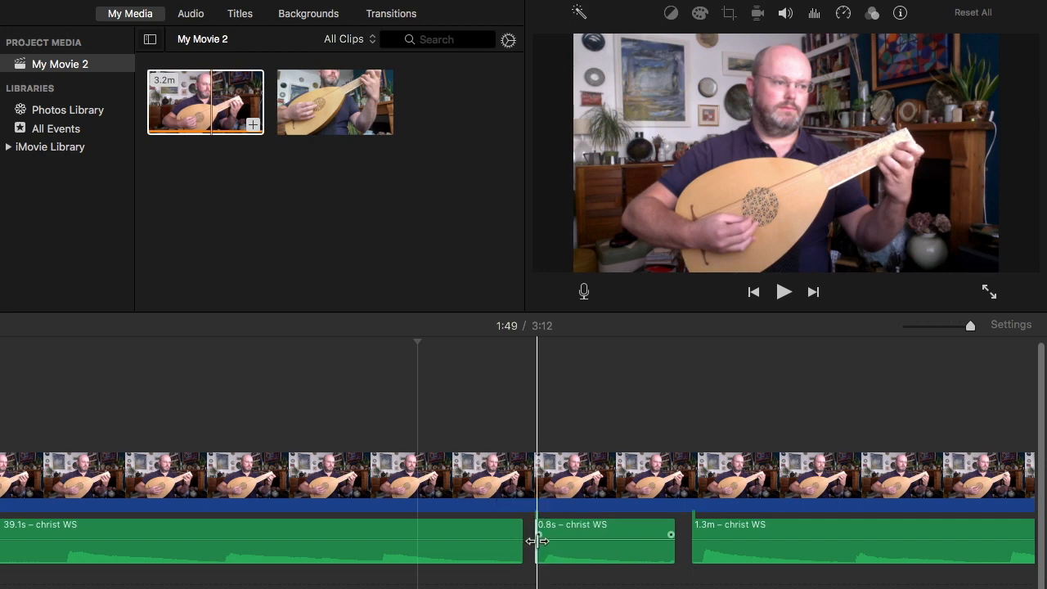
Trim the start and end of the 0.8s inserted phrase and play across the join to check it
left_click_drag(536, 540, 532, 540)
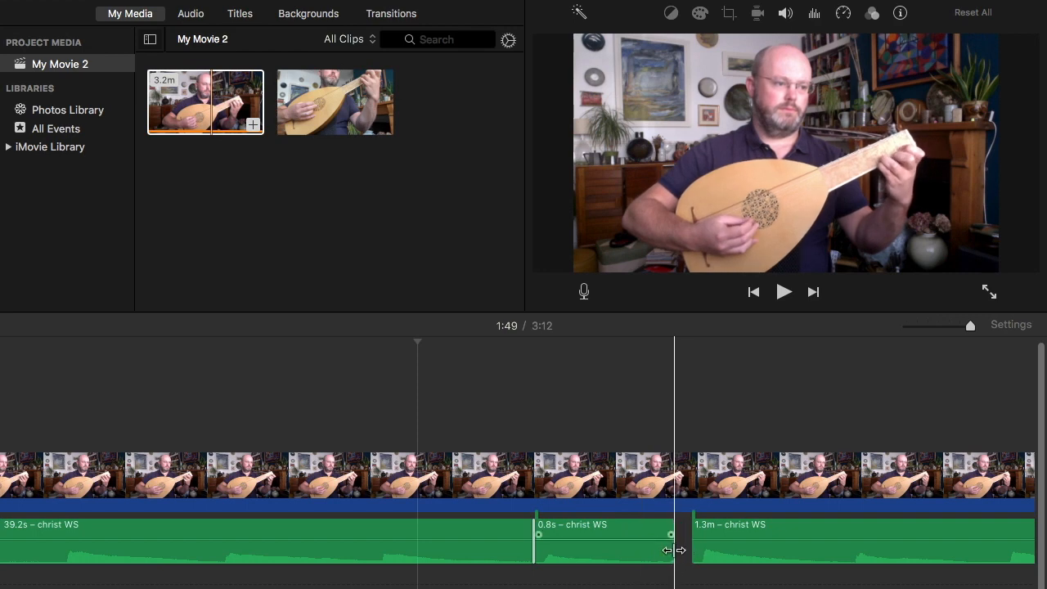
left_click_drag(669, 550, 677, 550)
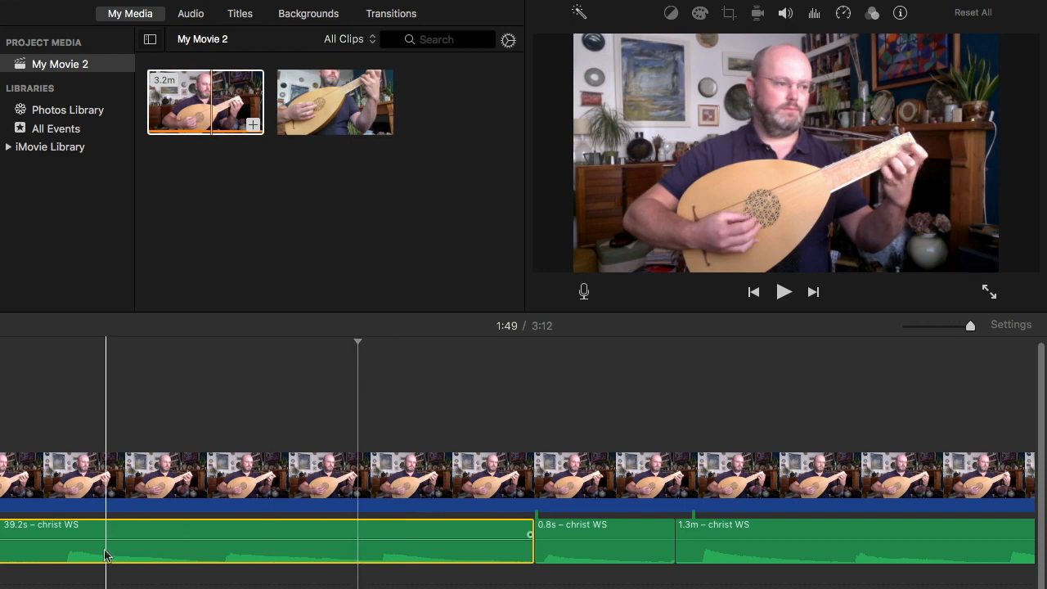
left_click(782, 291)
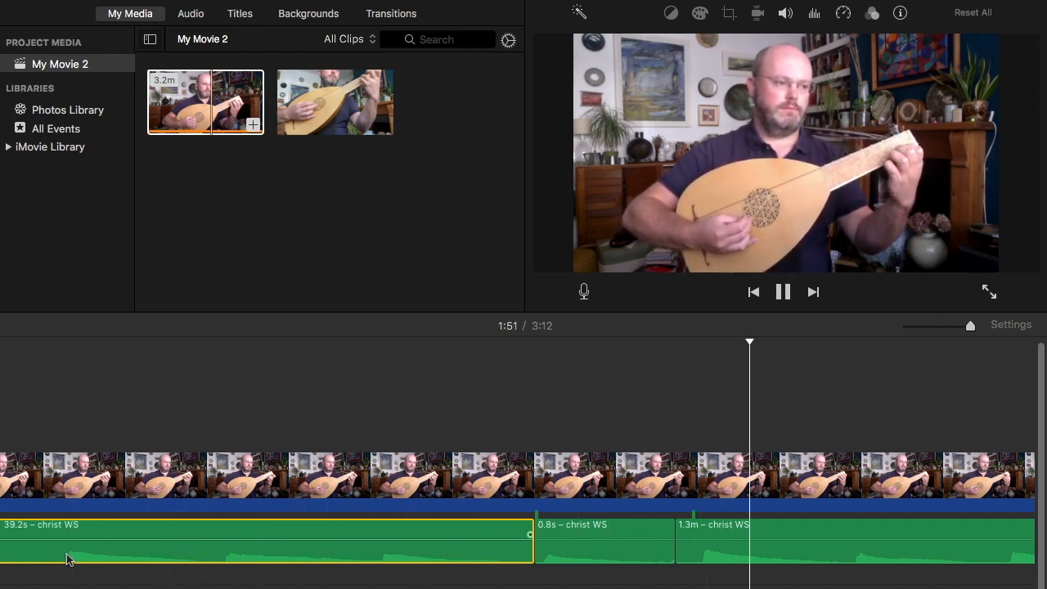
left_click(782, 291)
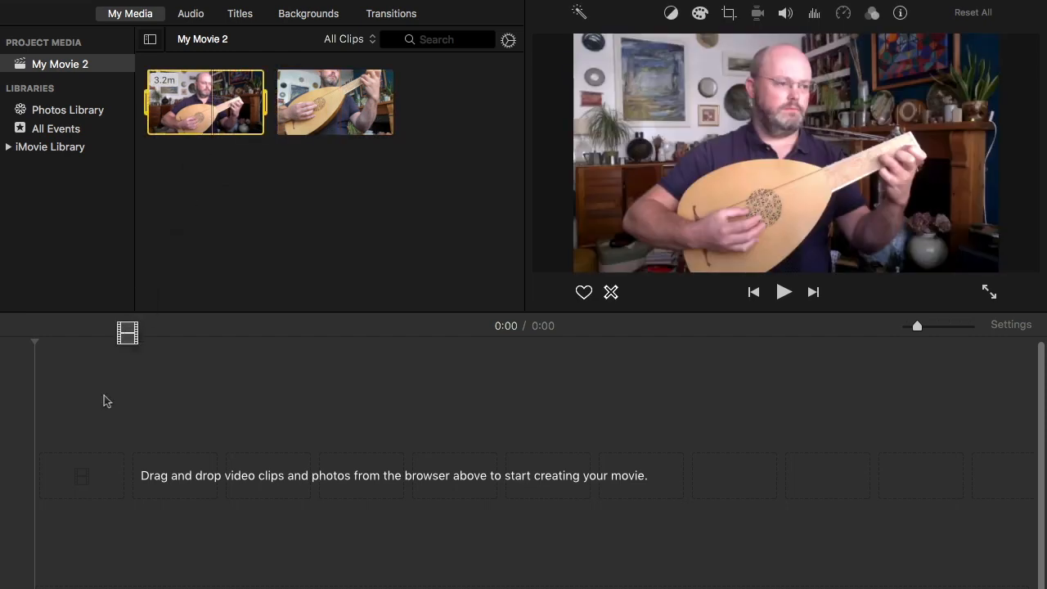
Add both lute takes from My Media to the empty timeline and preview the close-up and wide shot
left_click_drag(335, 101, 459, 478)
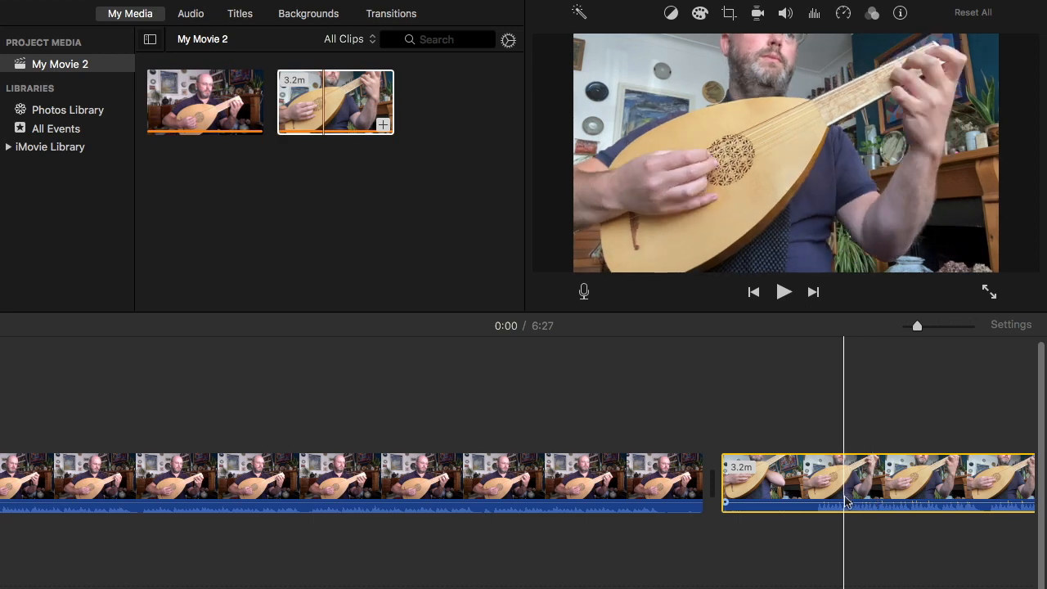
left_click(782, 291)
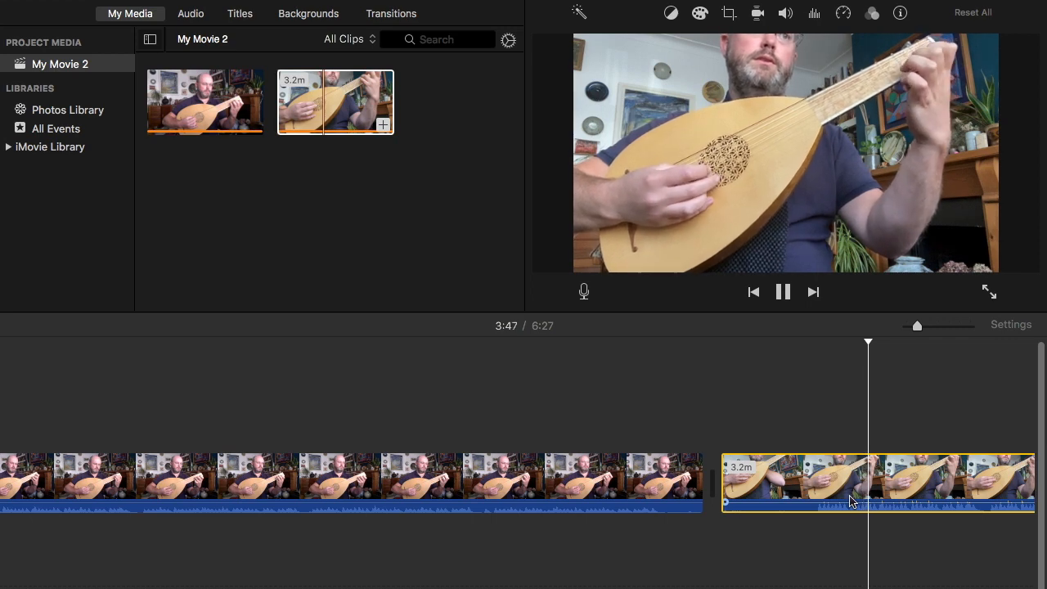
left_click(782, 291)
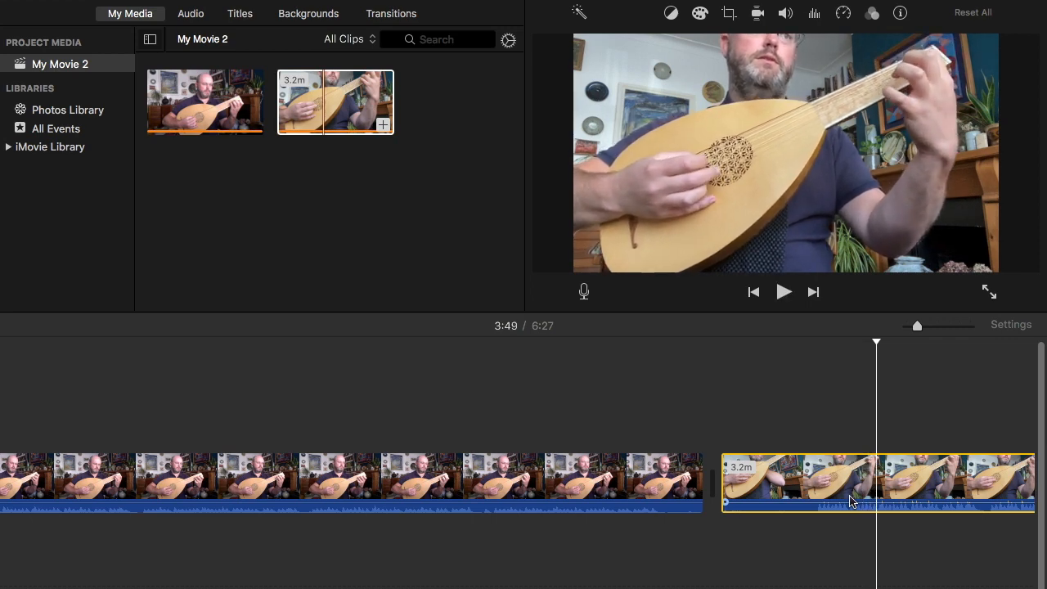
left_click(399, 482)
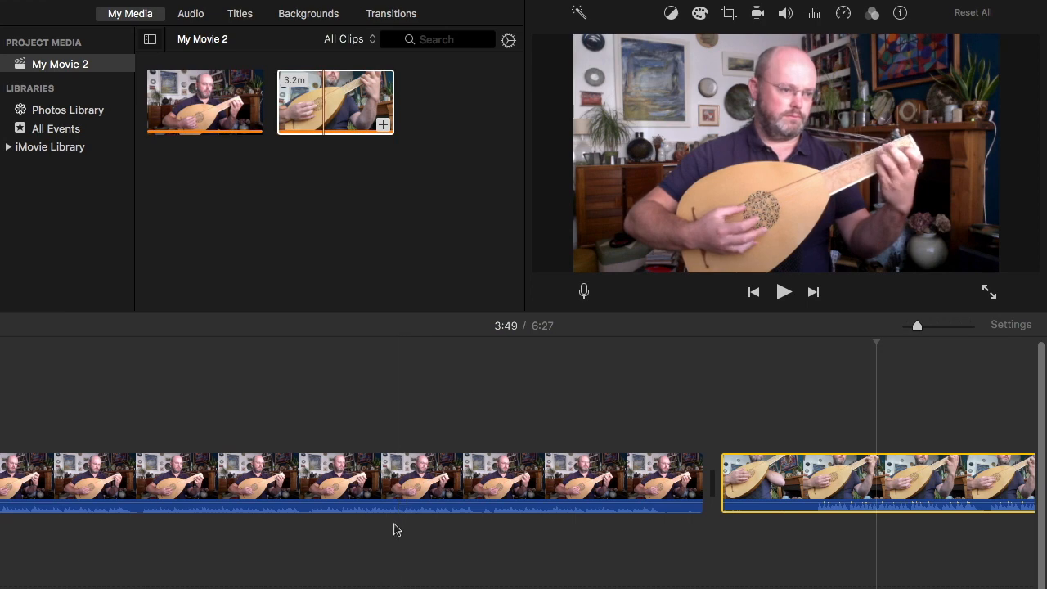
left_click(782, 292)
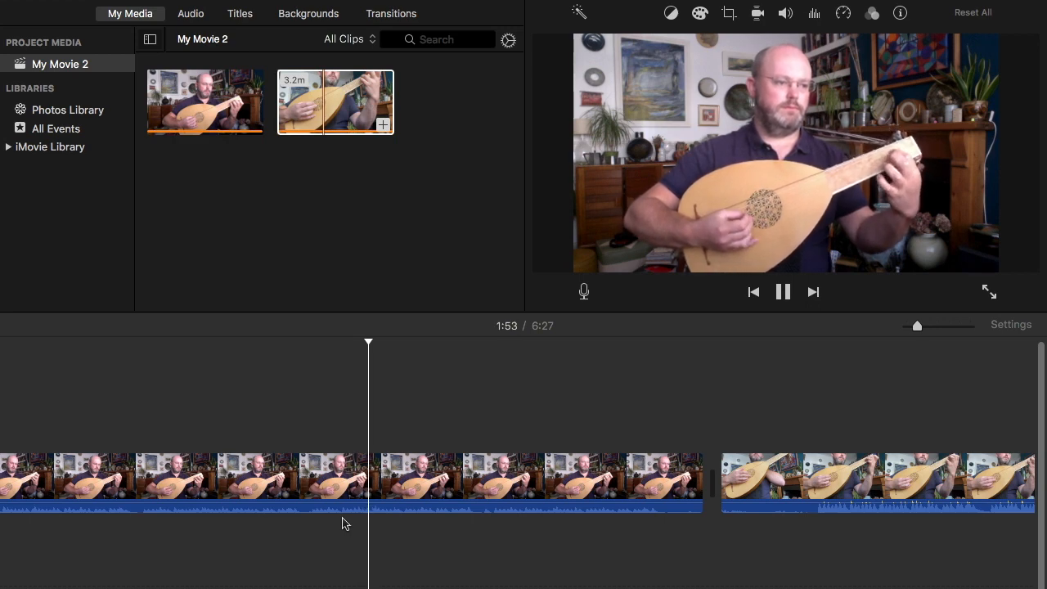
left_click(782, 291)
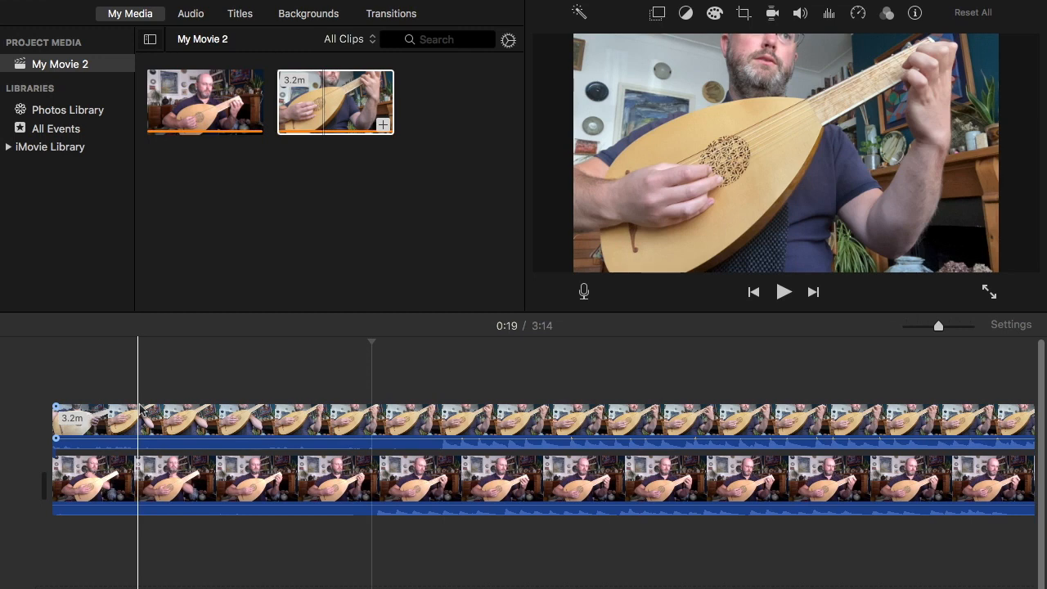
Slide the close-up cutaway later to sync with the wide shot and play the start to verify alignment
left_click_drag(56, 425, 275, 425)
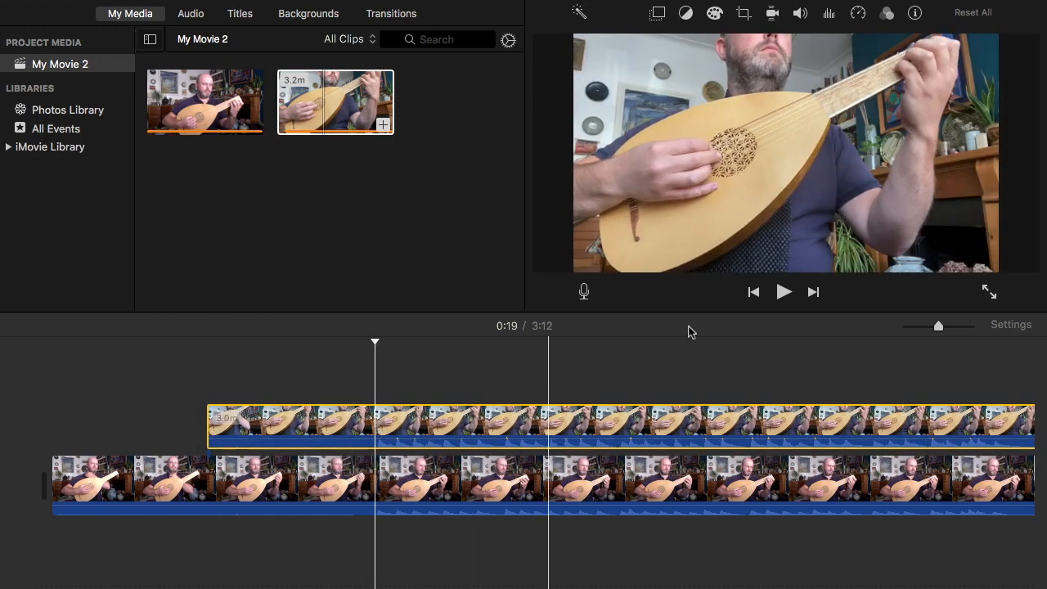
left_click_drag(939, 326, 959, 326)
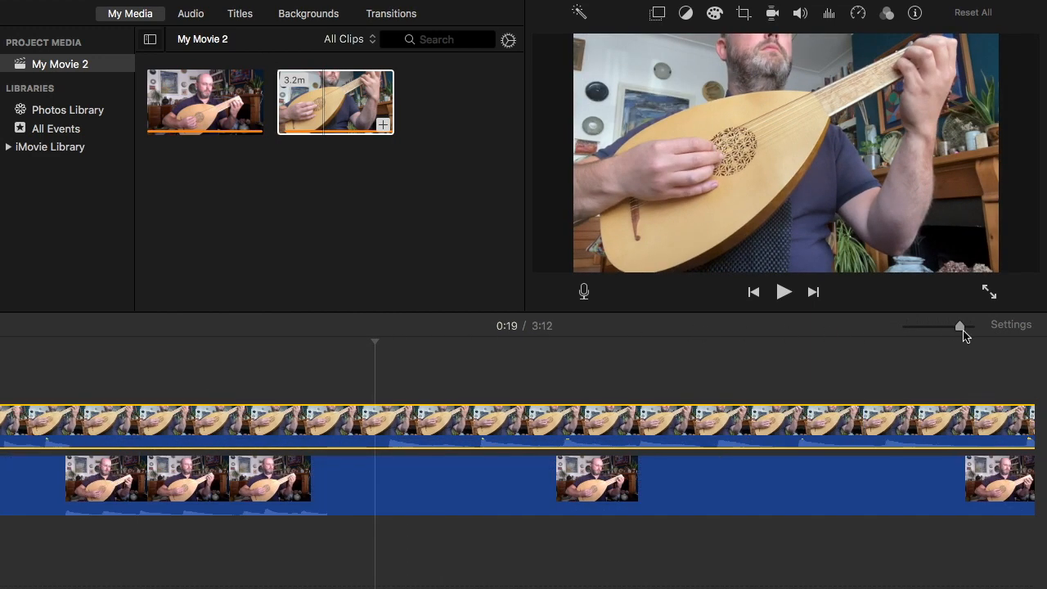
left_click_drag(959, 328, 970, 327)
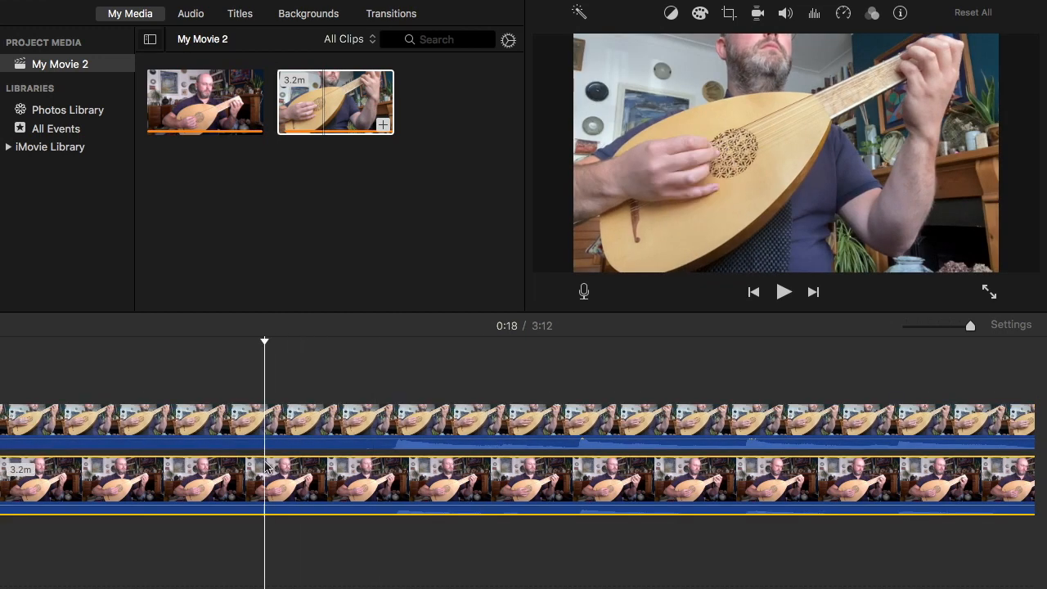
left_click(782, 291)
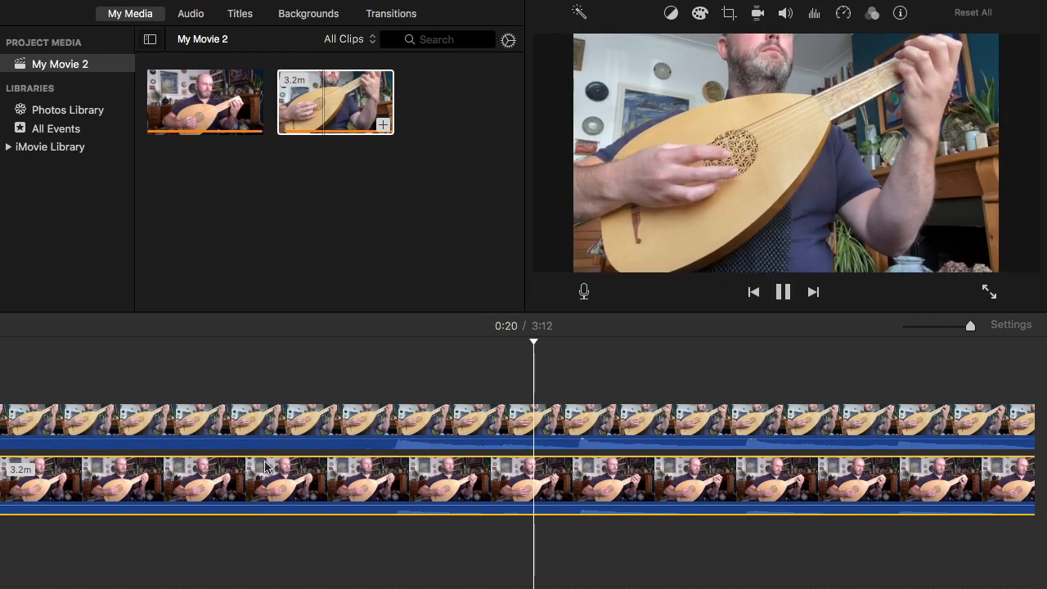
left_click(782, 291)
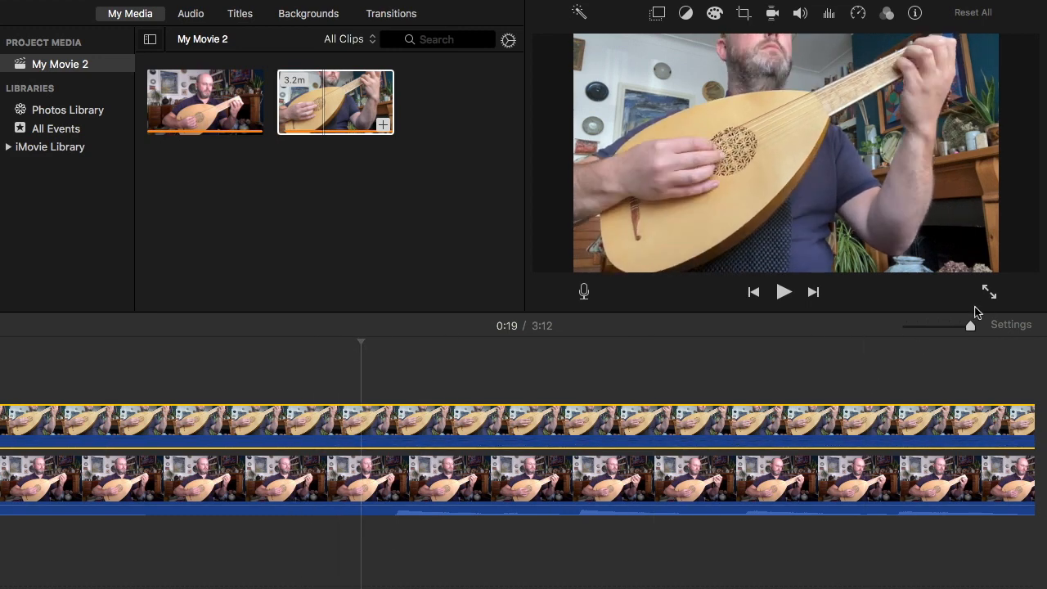
left_click_drag(972, 324, 916, 327)
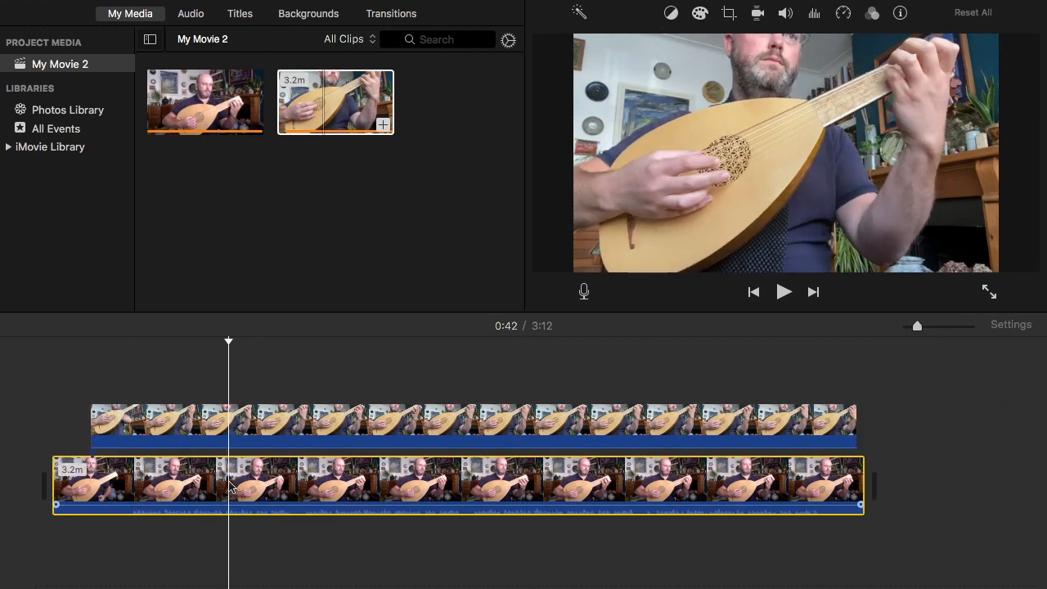
left_click(782, 291)
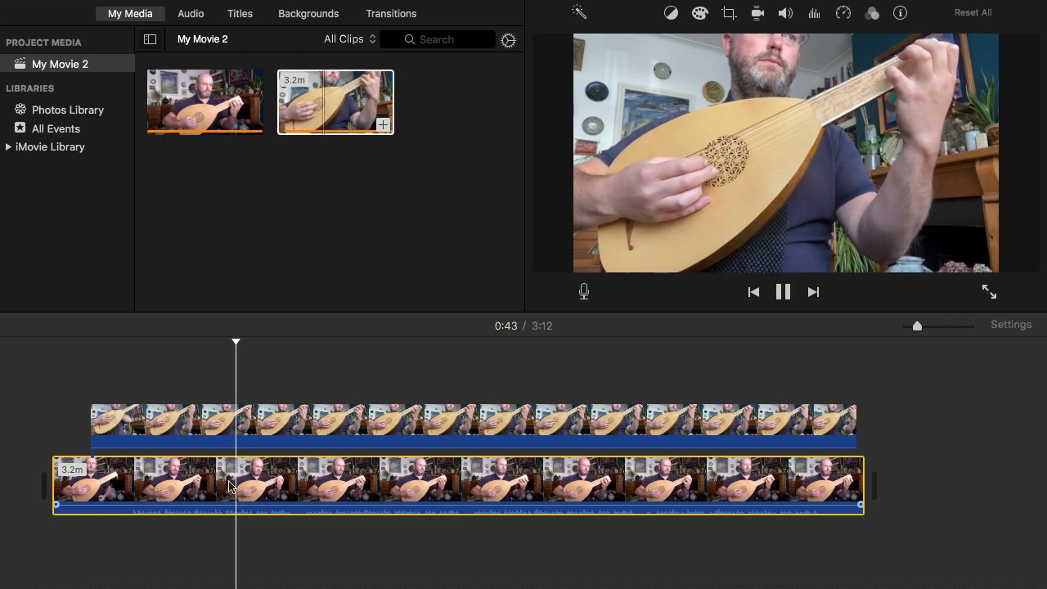
left_click(782, 292)
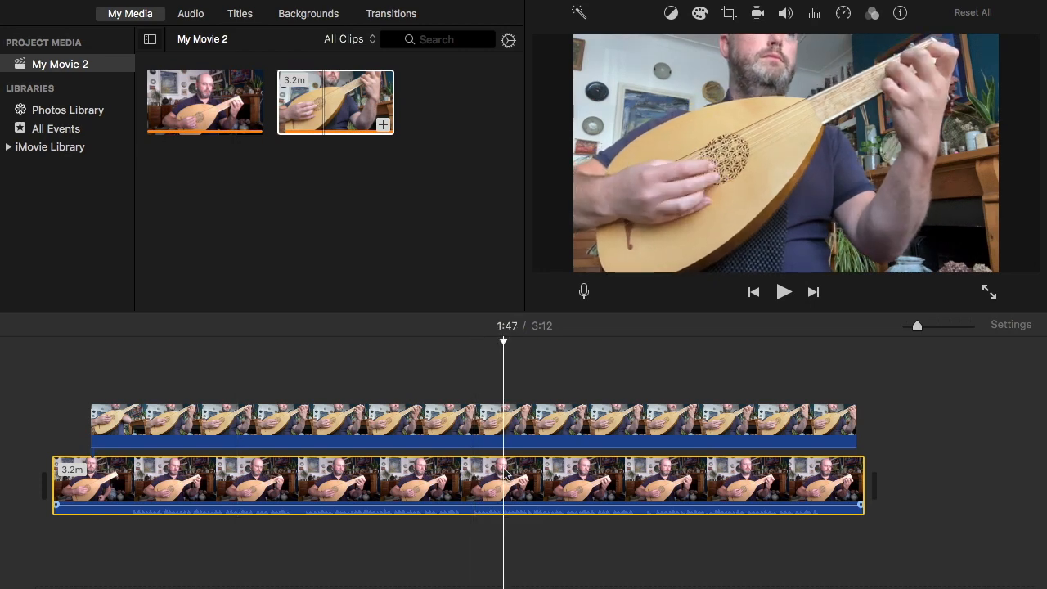
left_click(782, 291)
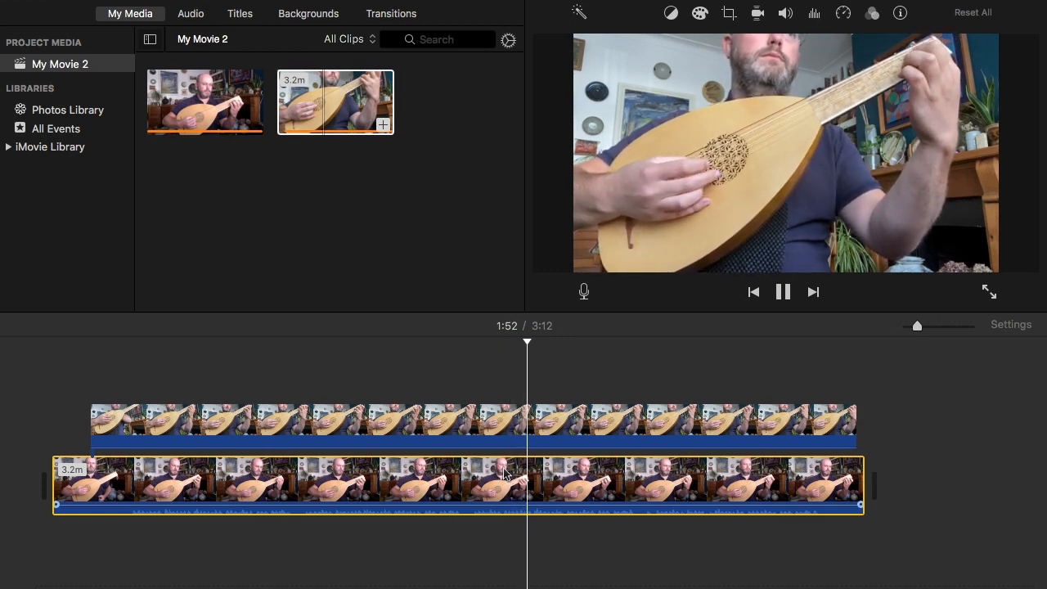
left_click(782, 291)
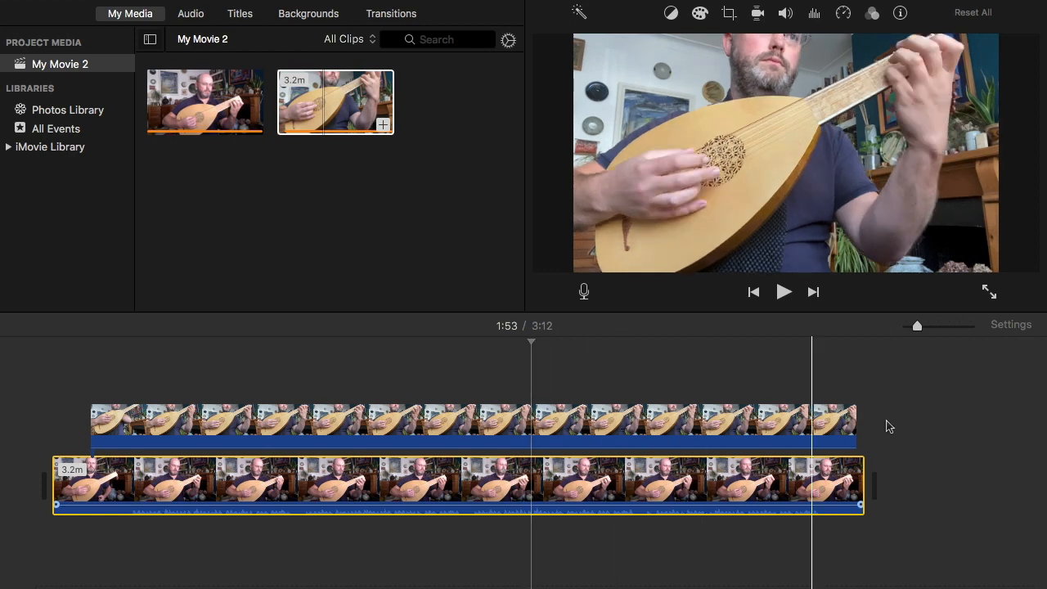
left_click_drag(916, 324, 929, 324)
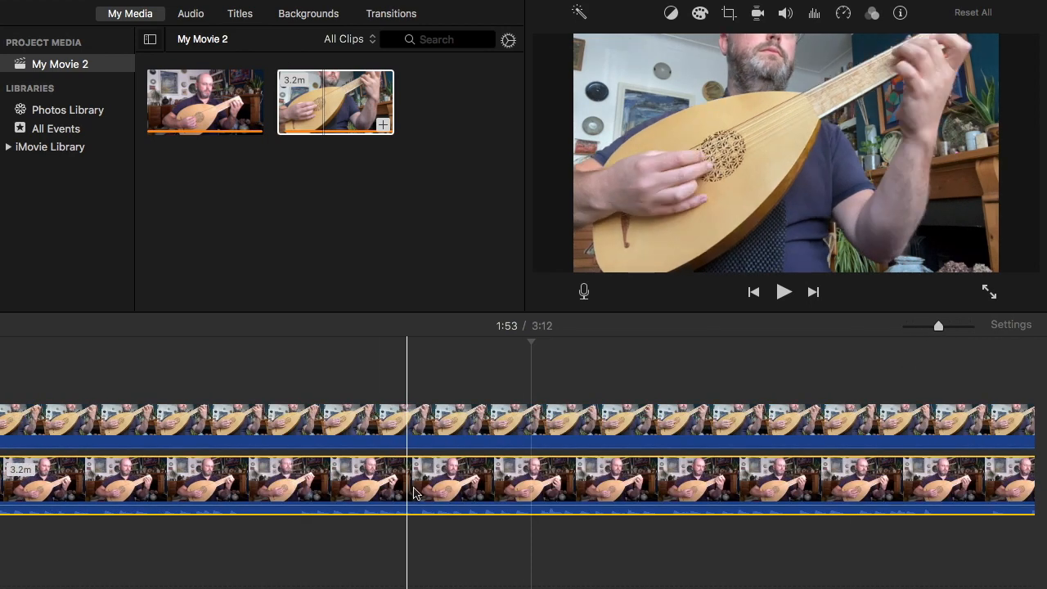
left_click(418, 491)
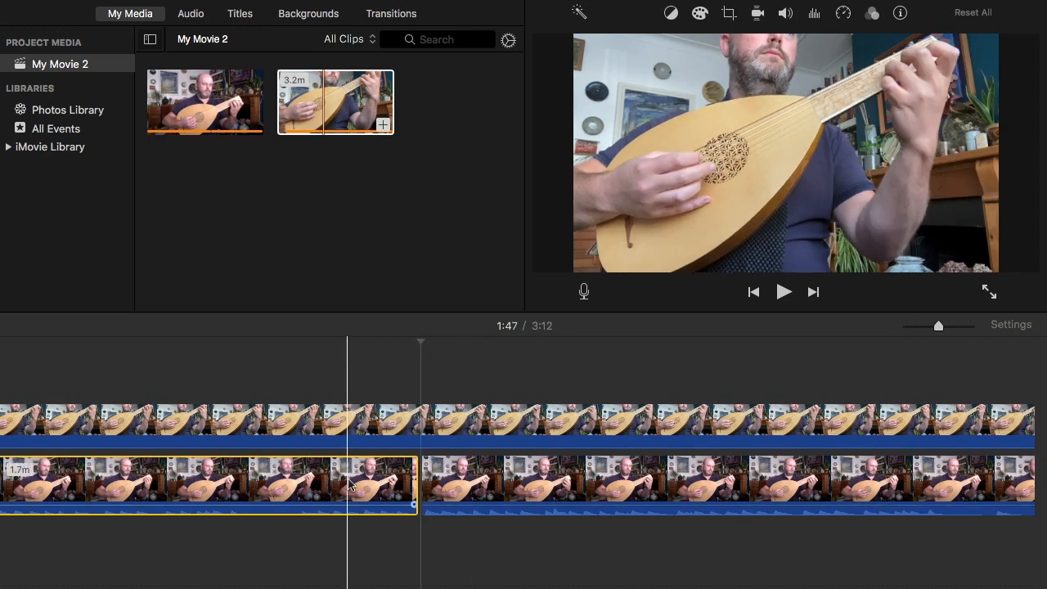
Play from the new cut at 1:47 to check both layers after removing the flawed phrase
left_click(782, 291)
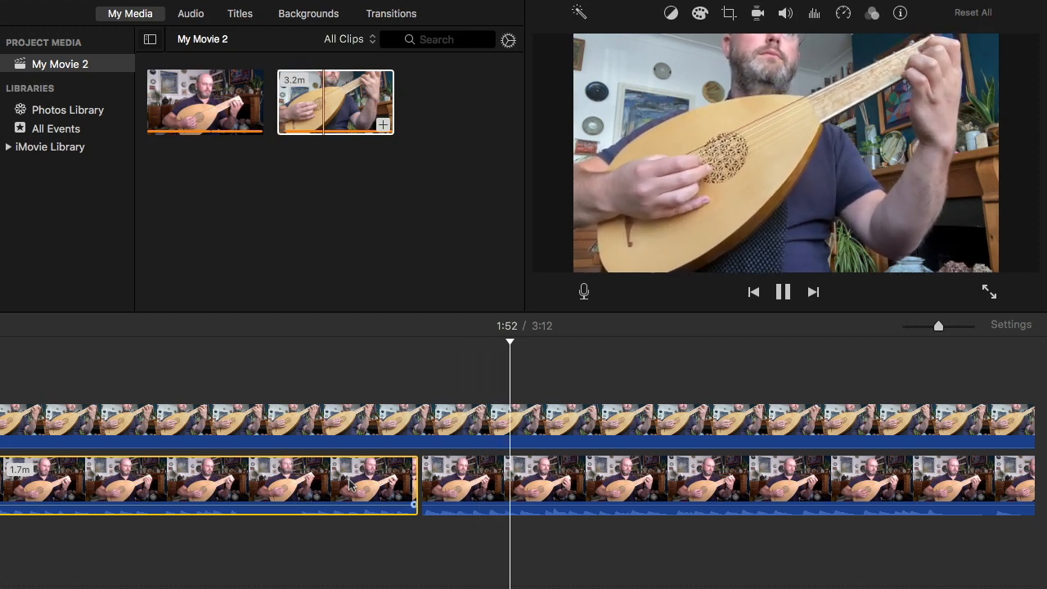
left_click(782, 292)
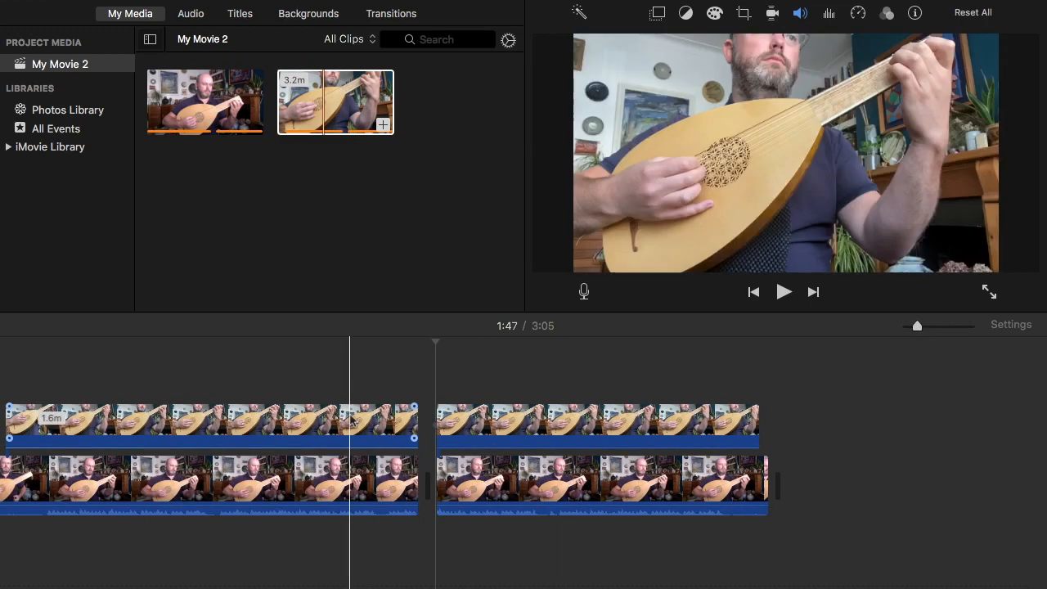
Select the first close-up piece and review the early section with the timeline zoomed in
left_click(248, 425)
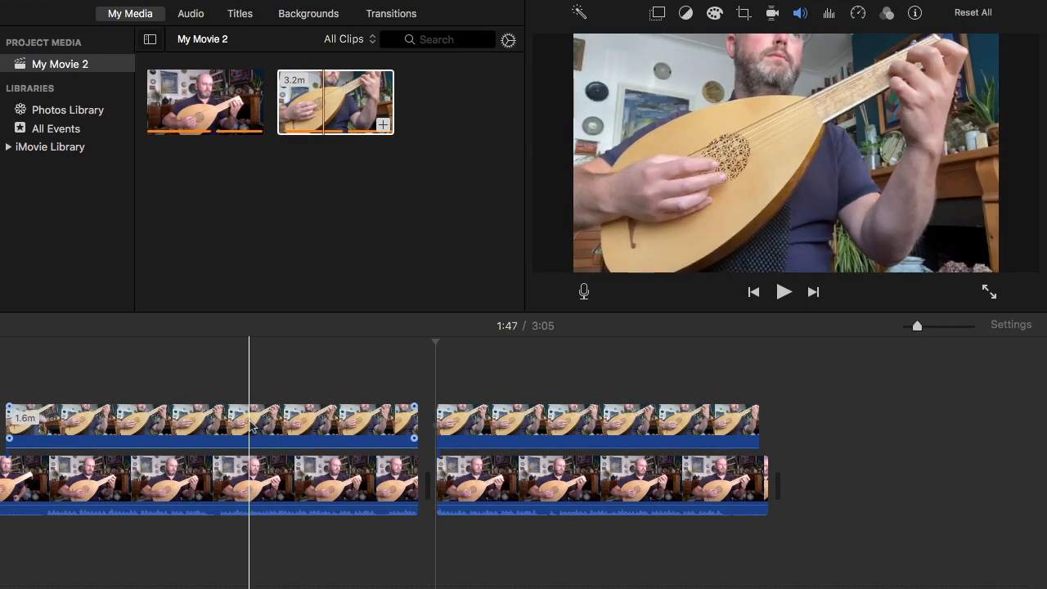
left_click(212, 426)
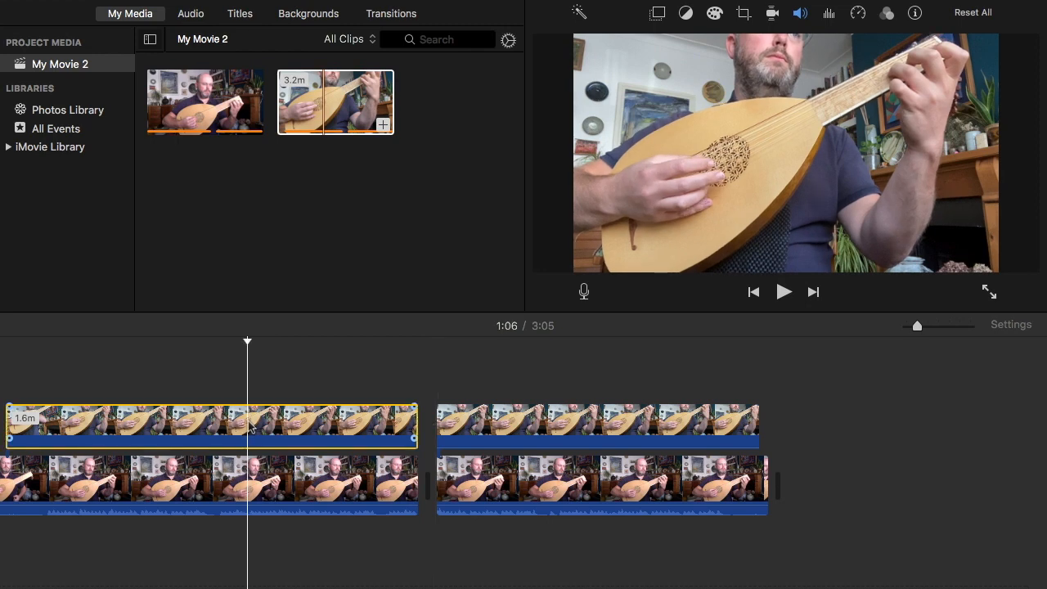
left_click(782, 291)
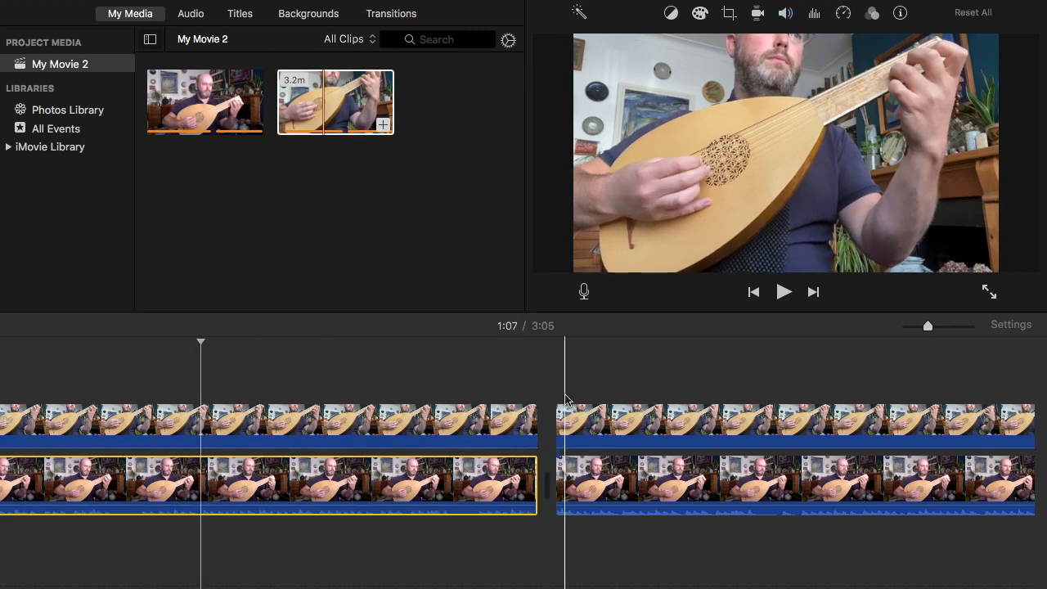
left_click_drag(929, 326, 939, 325)
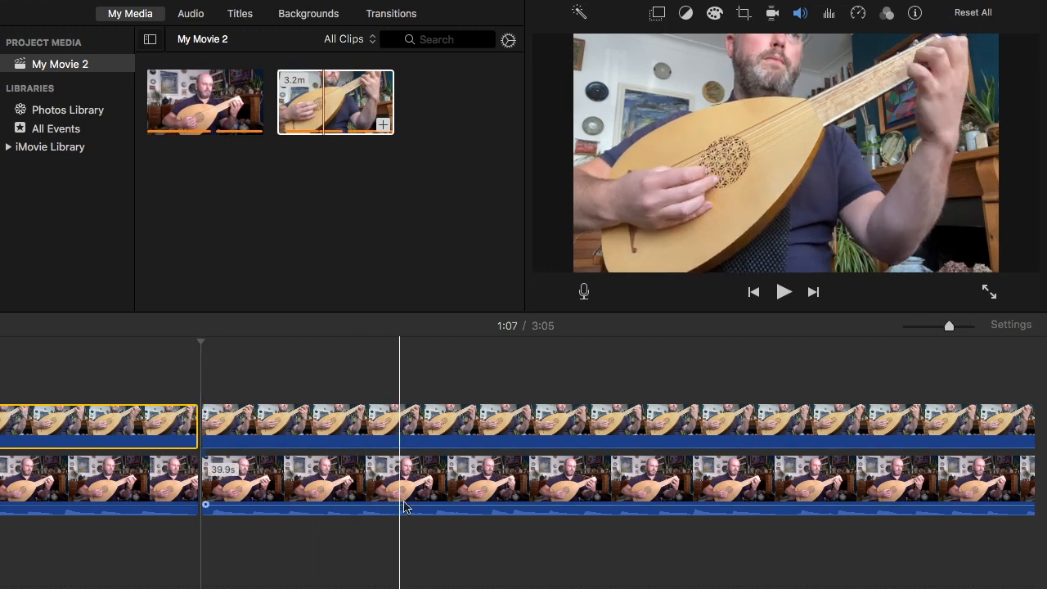
Play from the start of the second wide-shot piece to check the split boundaries
left_click(782, 291)
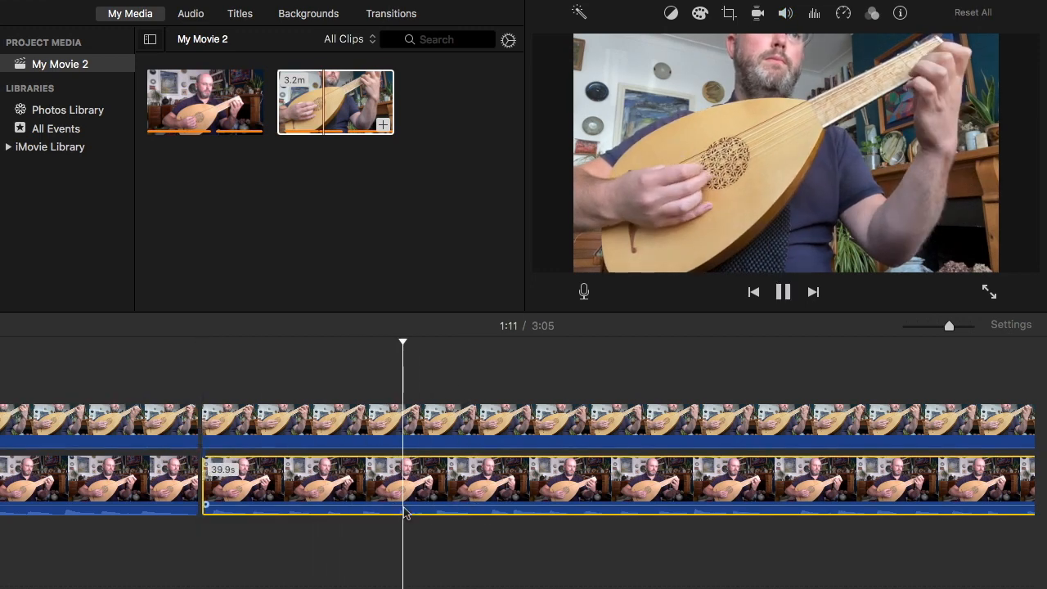
left_click(782, 291)
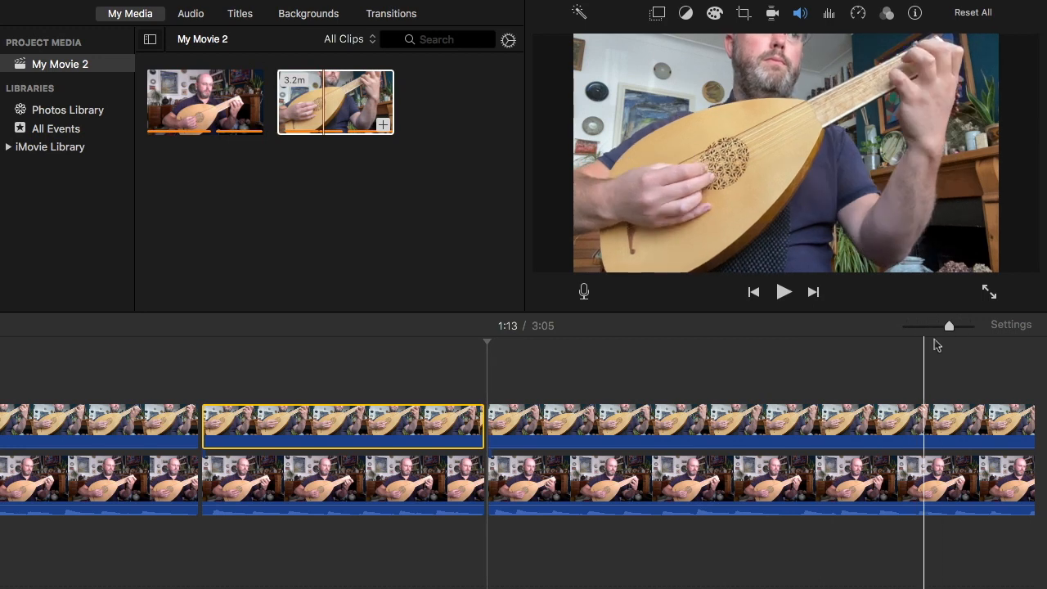
left_click_drag(949, 325, 929, 325)
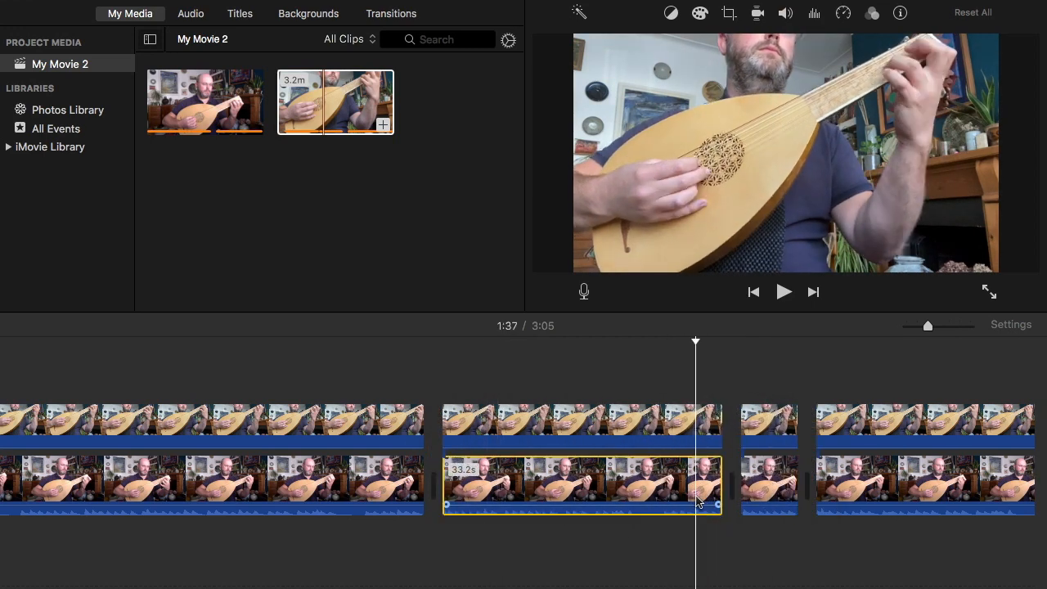
left_click(782, 292)
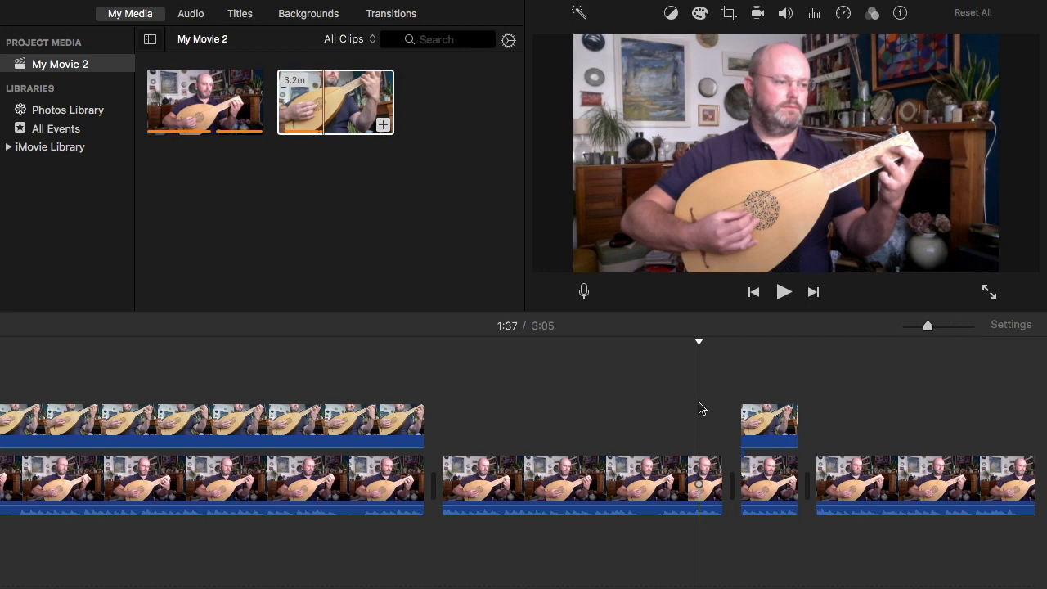
Play through the replaced section from 1:37 to 1:54 where the wide shot shows through
left_click(782, 291)
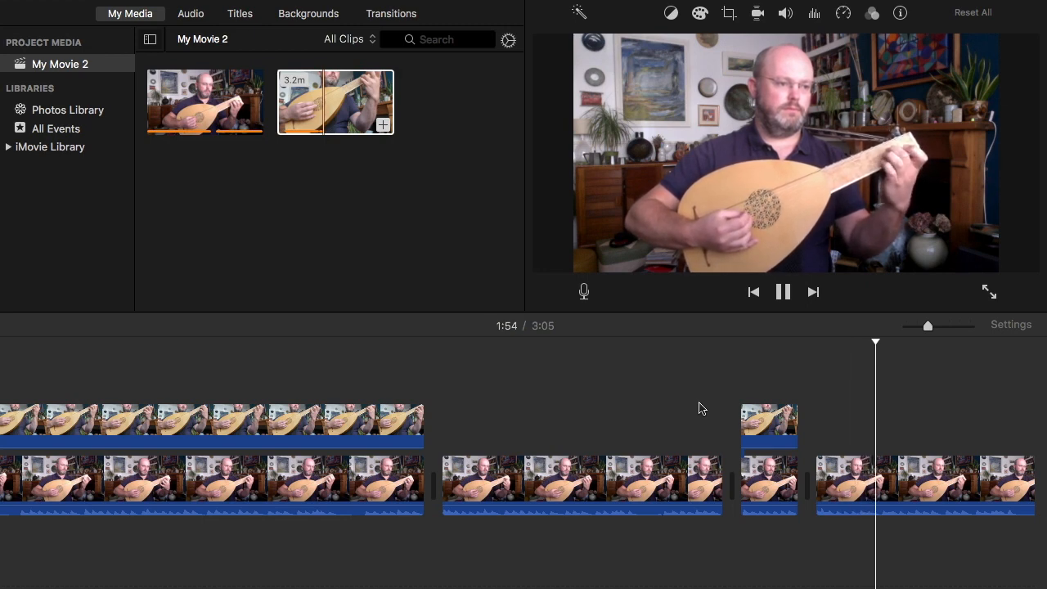
left_click(782, 292)
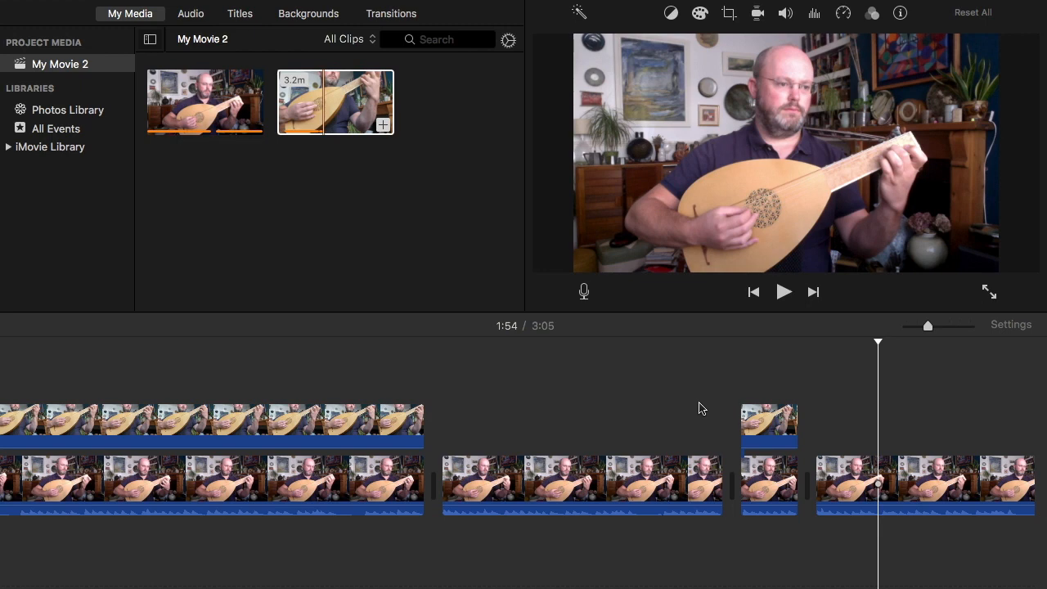